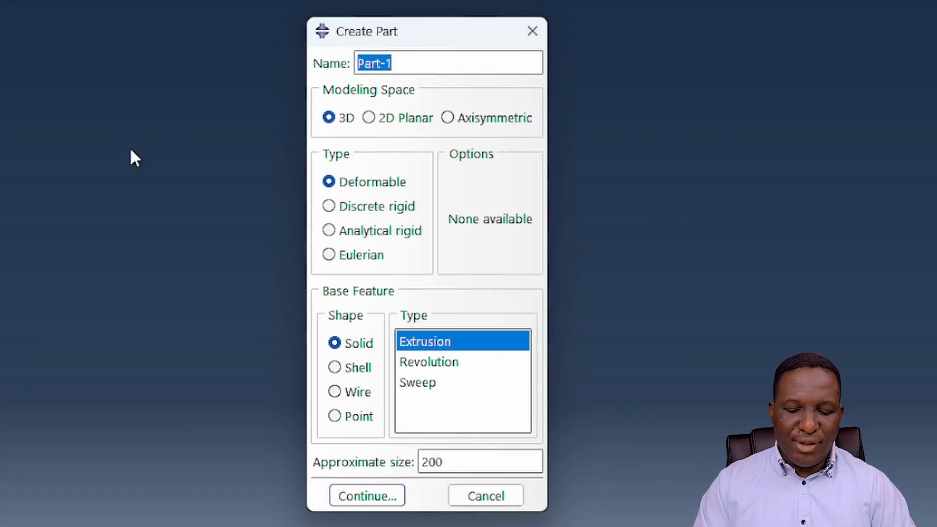
Step: Create a 3D deformable solid revolution part named CylSpec and open its sketch
{"action": "type", "text": "c"}
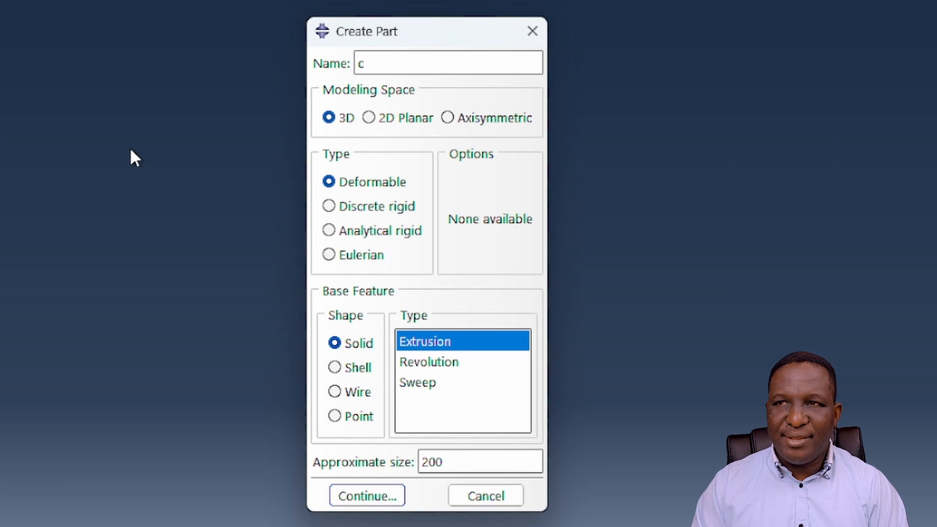
{"action": "type", "text": "CylSpec"}
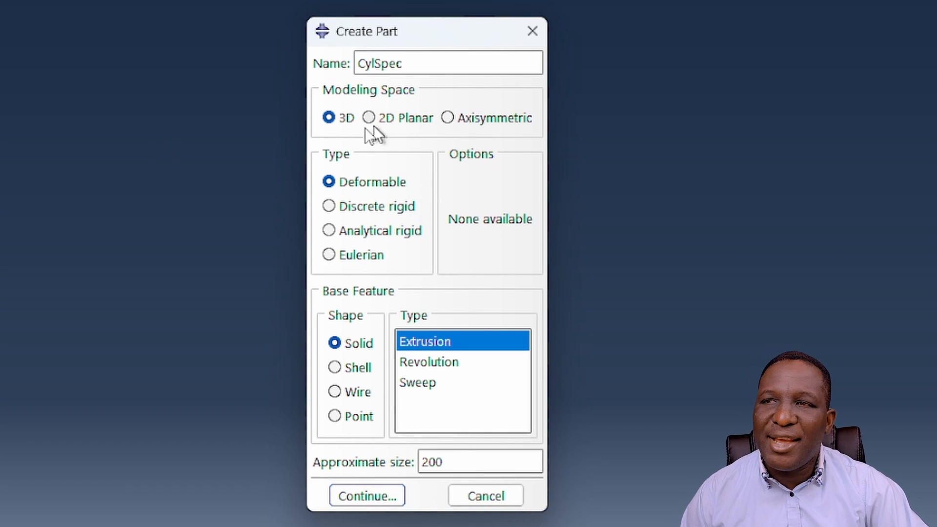
{"action": "mouse_move", "coordinate": [445, 387]}
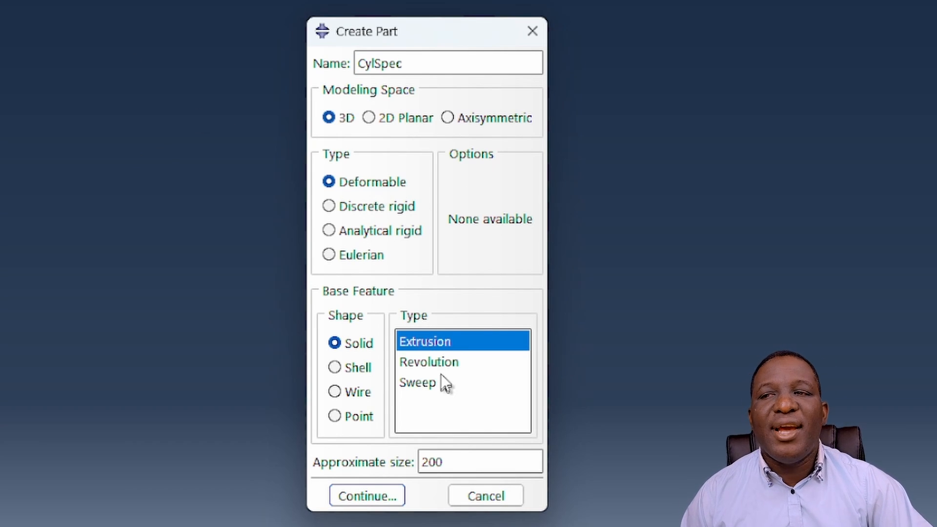
{"action": "left_click", "coordinate": [429, 362]}
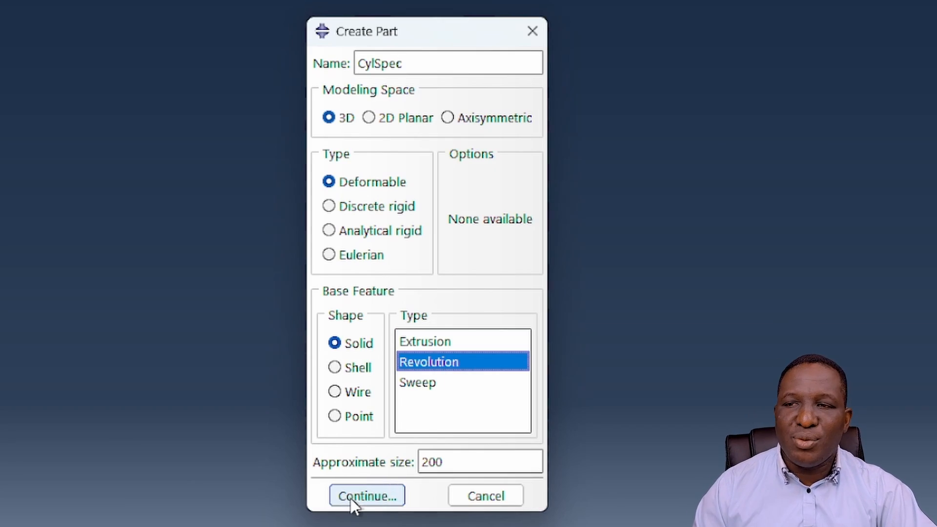
{"action": "left_click", "coordinate": [366, 495]}
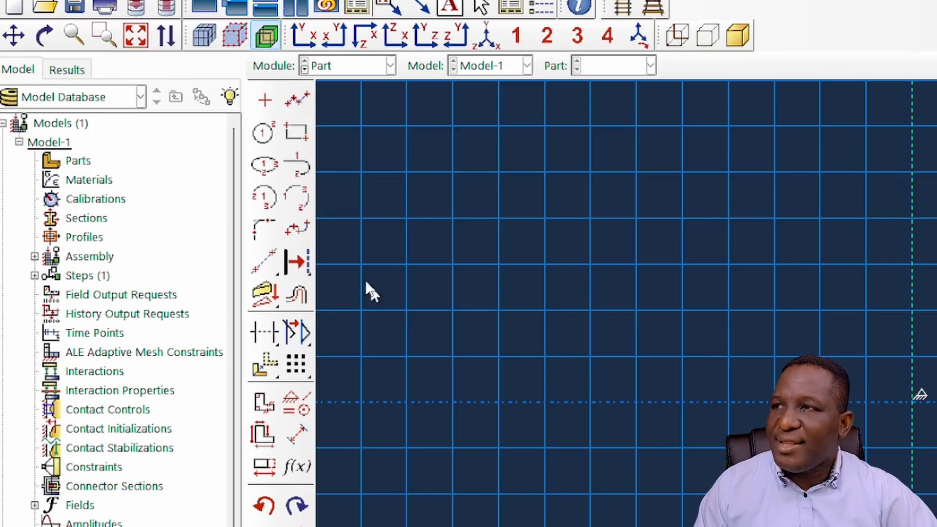
{"action": "mouse_move", "coordinate": [296, 132]}
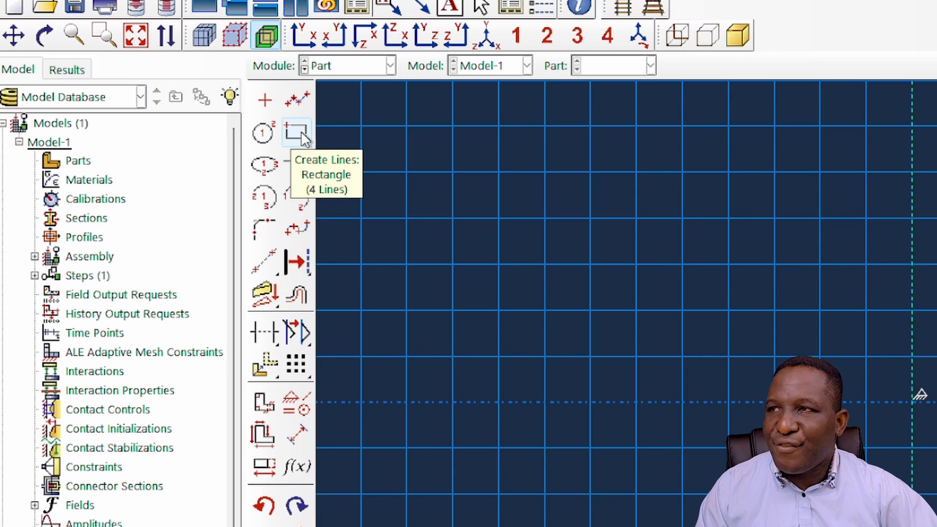
Step: Draw the full-length rectangular profile on the axis, starting at x = -65
{"action": "left_click", "coordinate": [295, 132]}
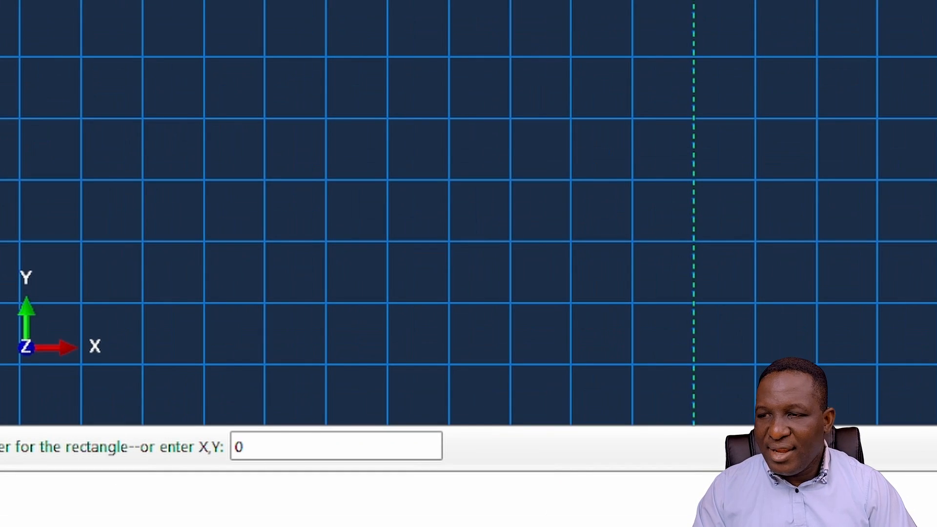
{"action": "type", "text": "-65"}
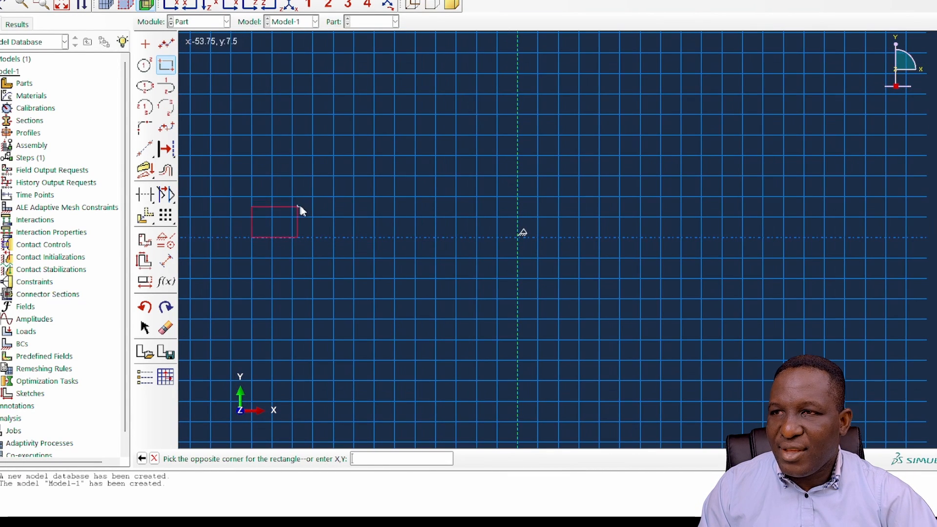
{"action": "mouse_move", "coordinate": [778, 193]}
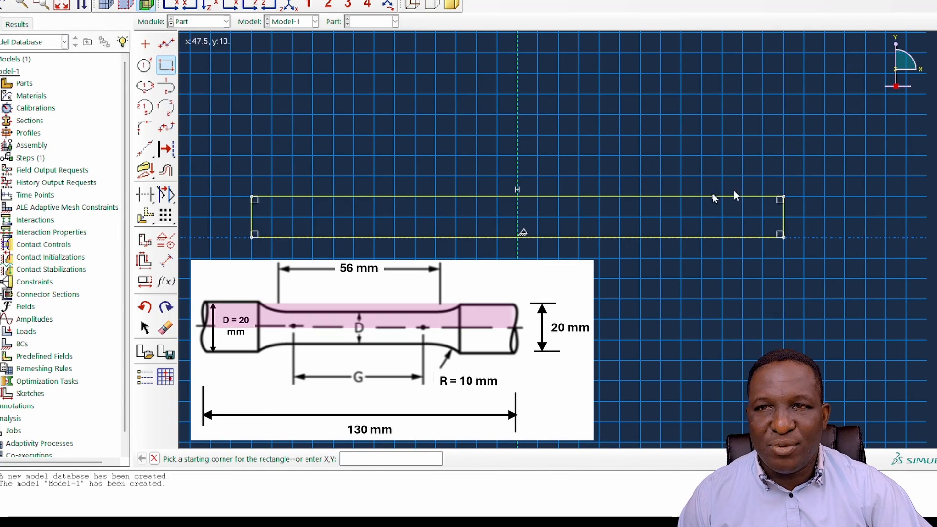
{"action": "mouse_move", "coordinate": [771, 286]}
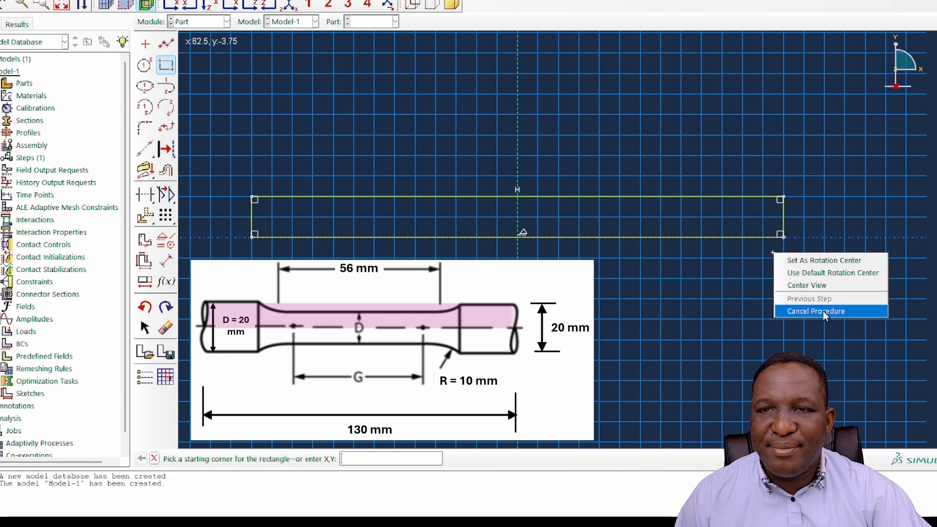
{"action": "left_click", "coordinate": [816, 311]}
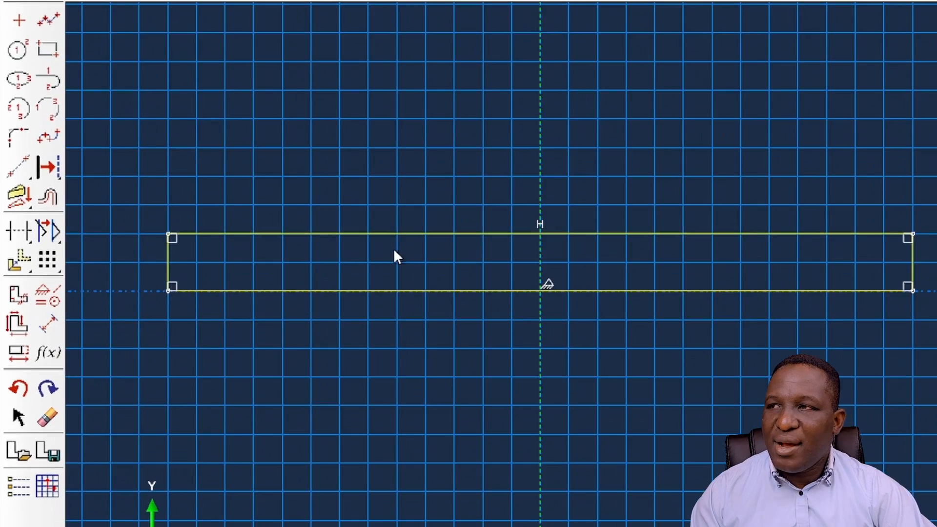
{"action": "mouse_move", "coordinate": [15, 168]}
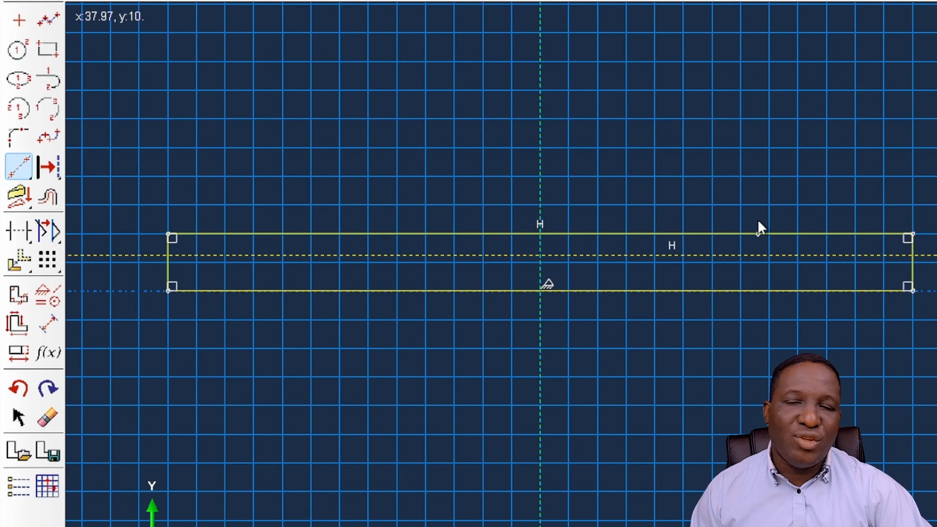
{"action": "mouse_move", "coordinate": [784, 234]}
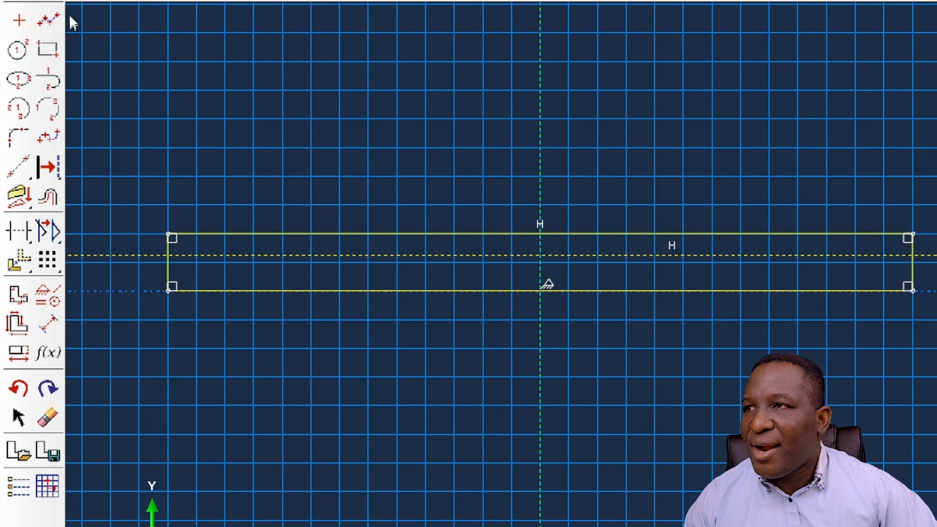
Step: Add a horizontal construction line and a gauge-section line starting at (-28, 6.25)
{"action": "left_click", "coordinate": [46, 18]}
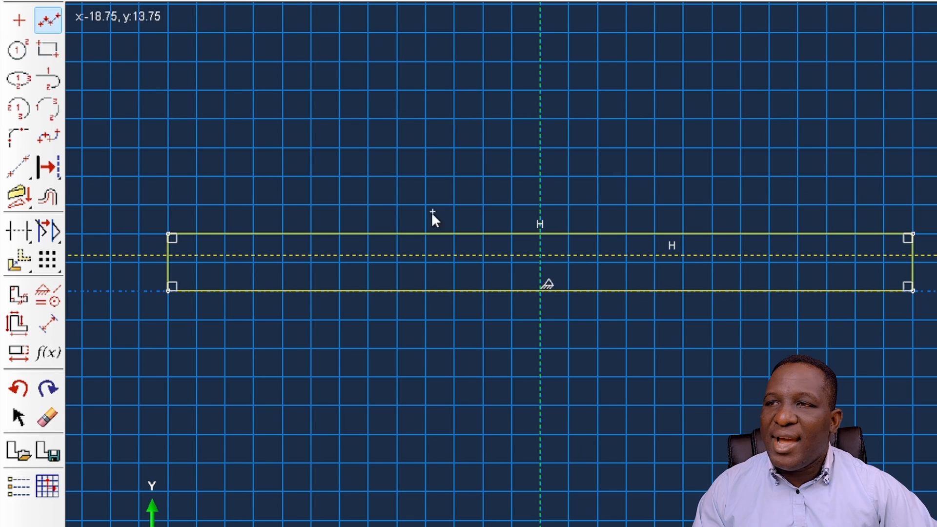
{"action": "mouse_move", "coordinate": [436, 261]}
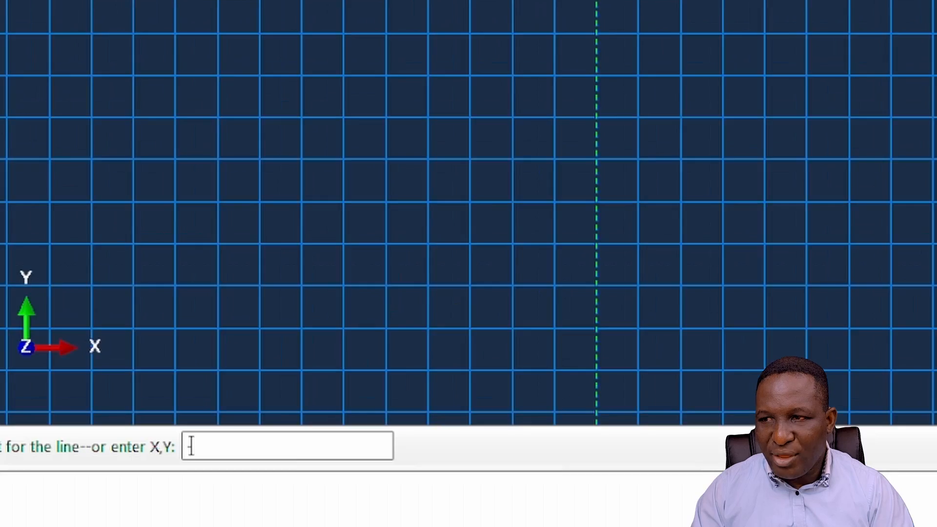
{"action": "type", "text": "-28"}
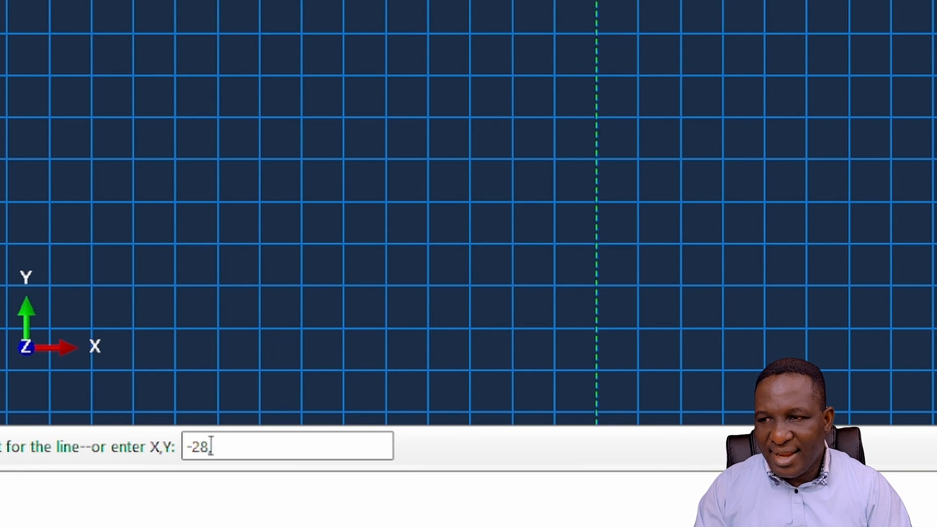
{"action": "type", "text": ",6.25"}
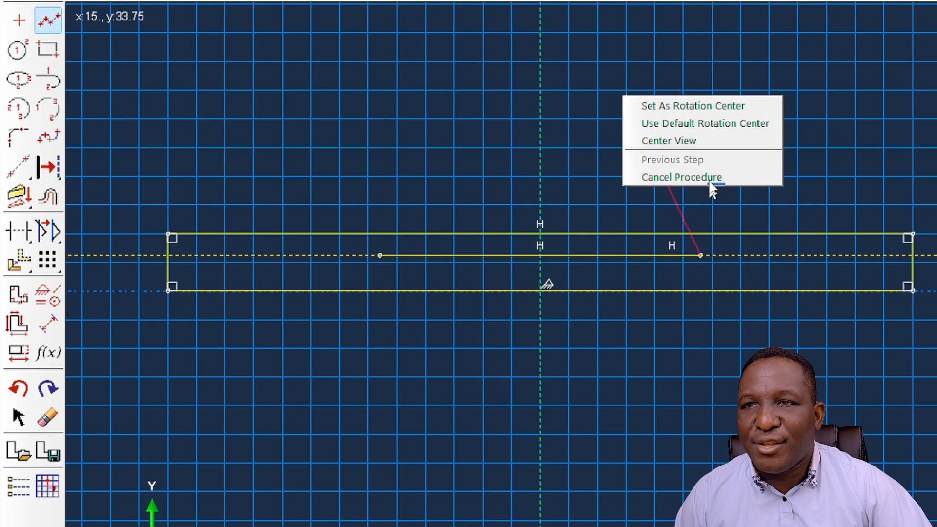
{"action": "left_click", "coordinate": [682, 177]}
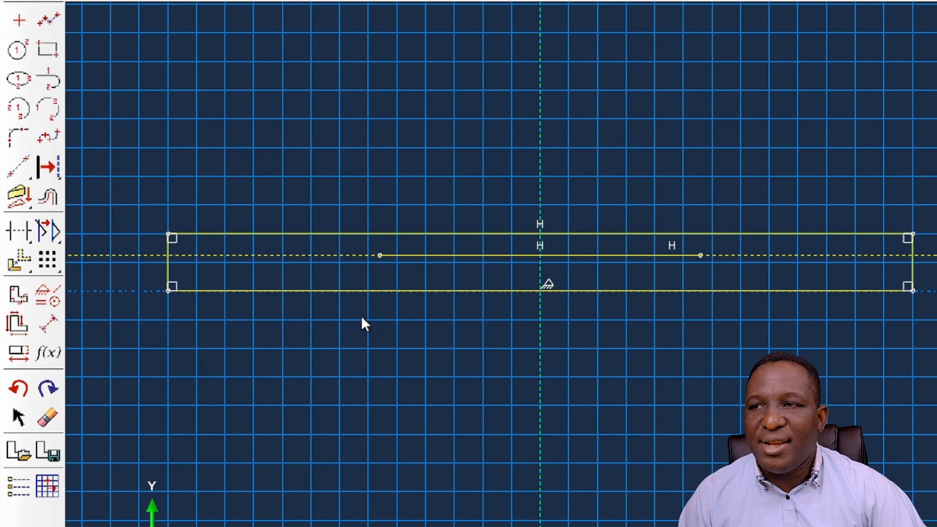
{"action": "mouse_move", "coordinate": [327, 215]}
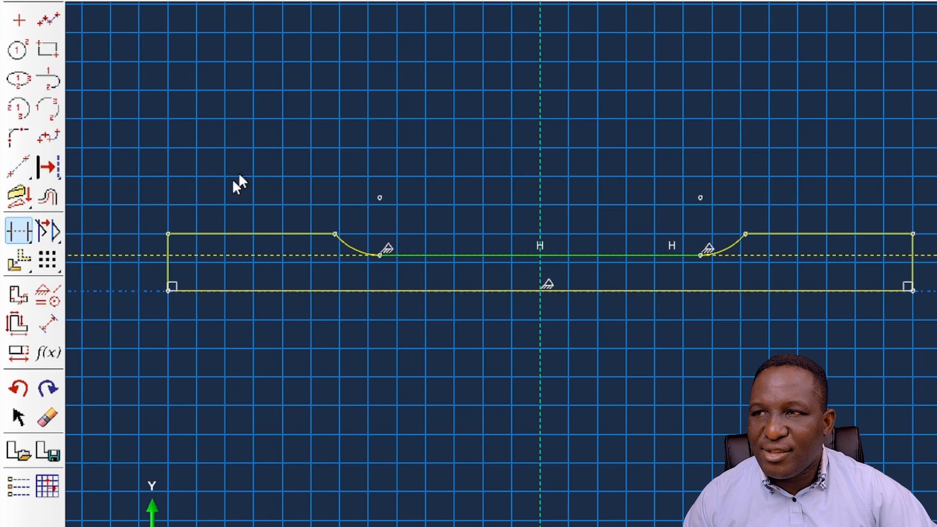
{"action": "mouse_move", "coordinate": [582, 281]}
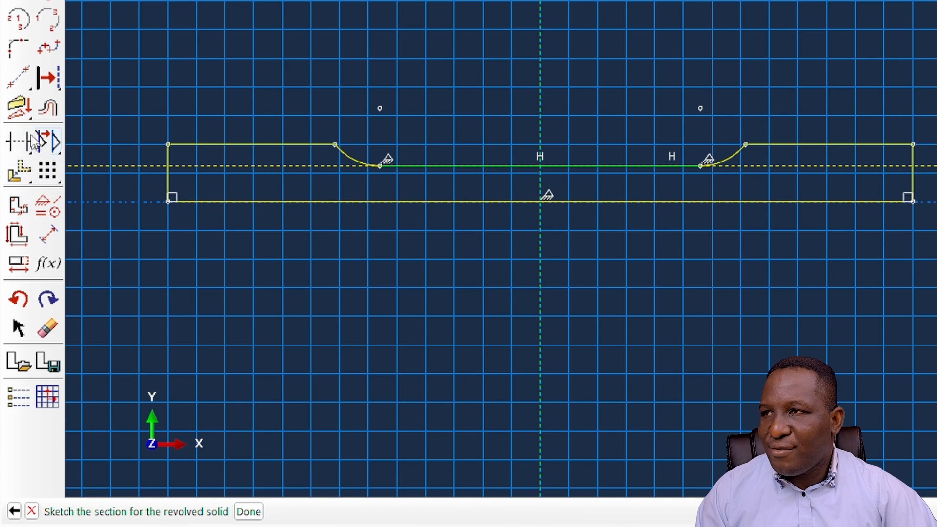
Step: Revolve the finished profile into the solid CylSpec dog-bone and orbit to inspect it
{"action": "left_click", "coordinate": [14, 74]}
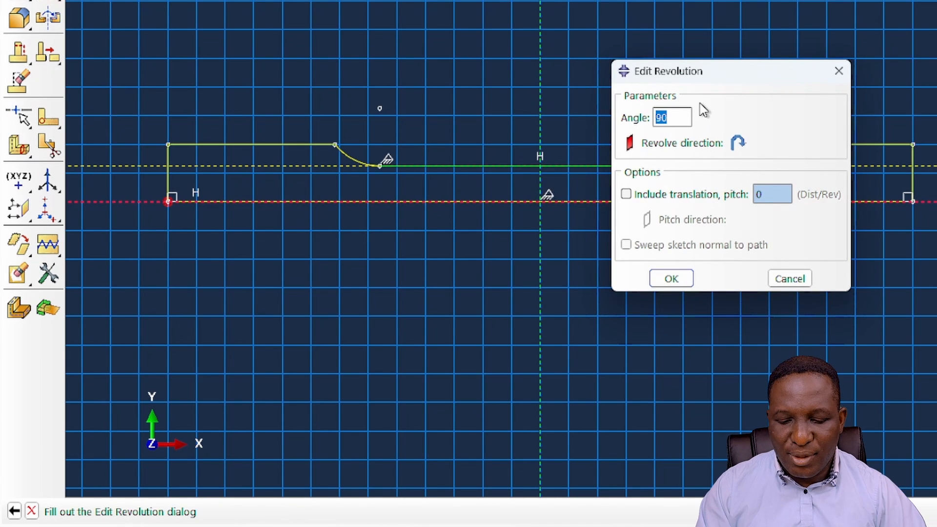
{"action": "left_click", "coordinate": [671, 279]}
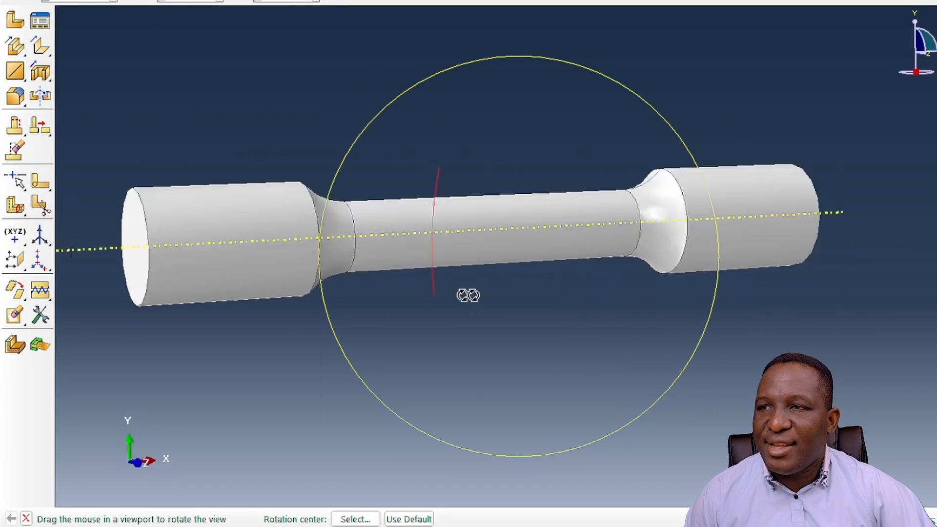
{"action": "left_click_drag", "start_coordinate": [468, 296], "coordinate": [556, 128]}
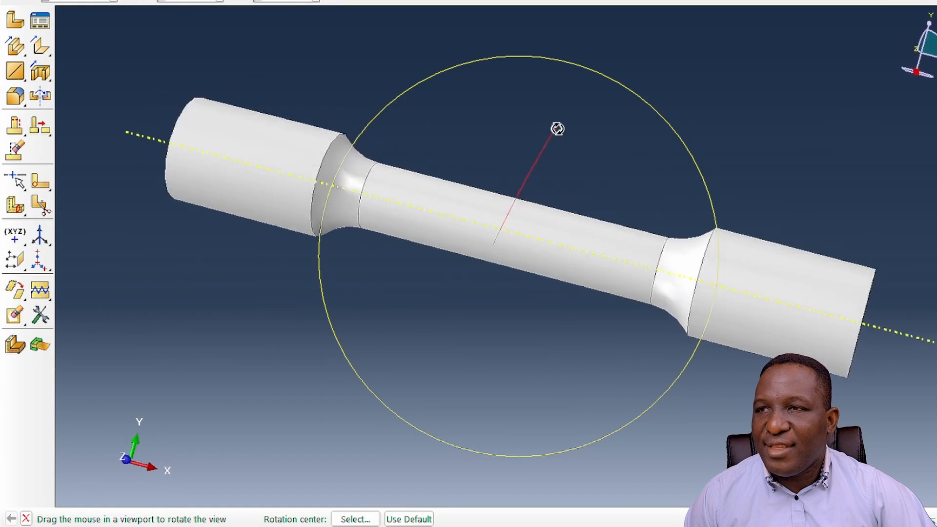
{"action": "left_click_drag", "start_coordinate": [556, 128], "coordinate": [487, 296]}
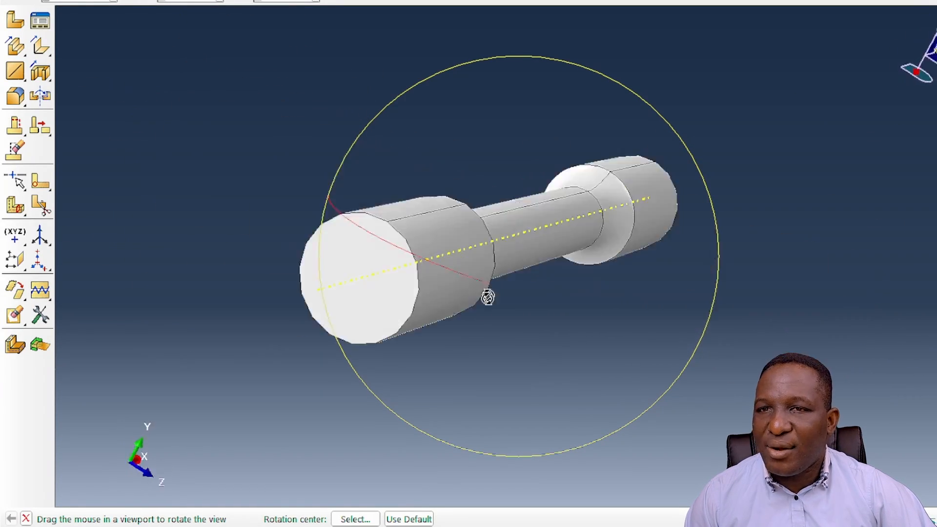
{"action": "left_click_drag", "start_coordinate": [486, 296], "coordinate": [669, 281]}
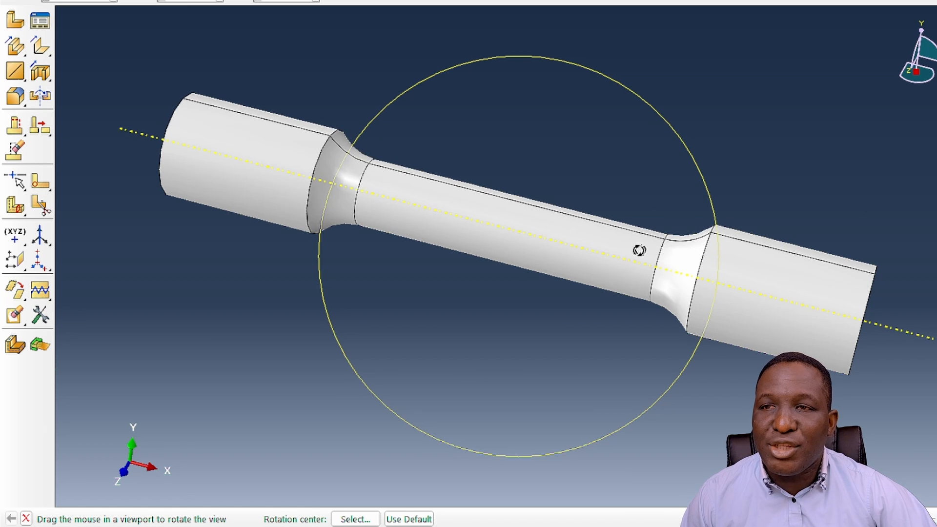
{"action": "mouse_move", "coordinate": [412, 202]}
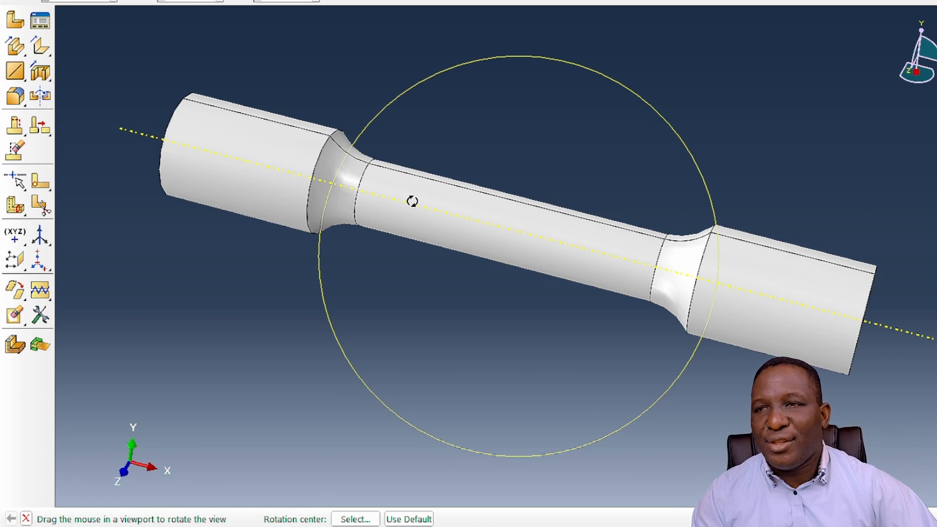
{"action": "left_click_drag", "start_coordinate": [412, 202], "coordinate": [528, 257]}
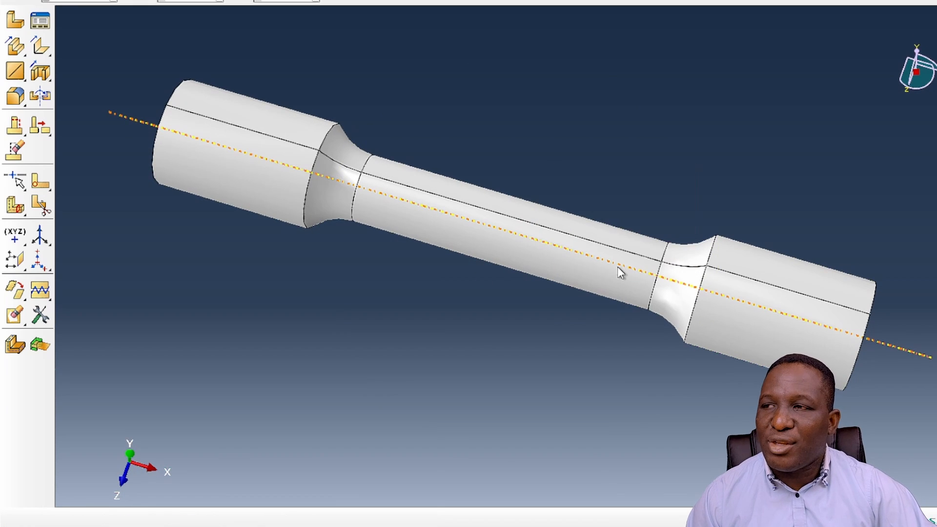
{"action": "mouse_move", "coordinate": [652, 270]}
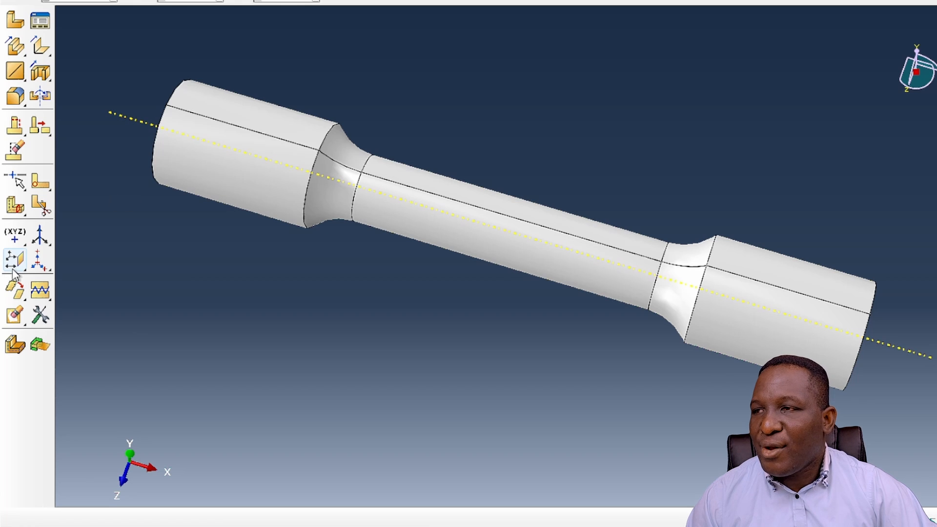
{"action": "mouse_move", "coordinate": [18, 272]}
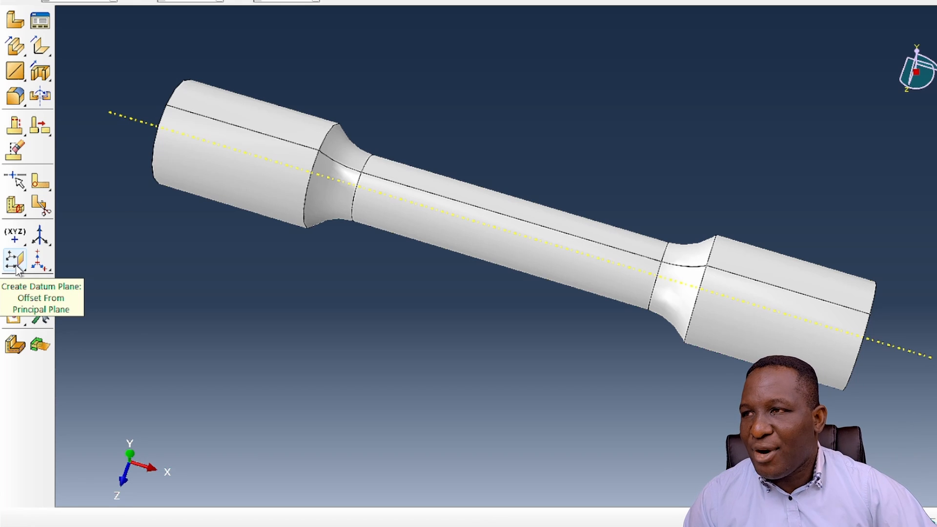
Step: Create a datum point offset (25, 0, 0) from the specimen's centre point
{"action": "left_click", "coordinate": [12, 234]}
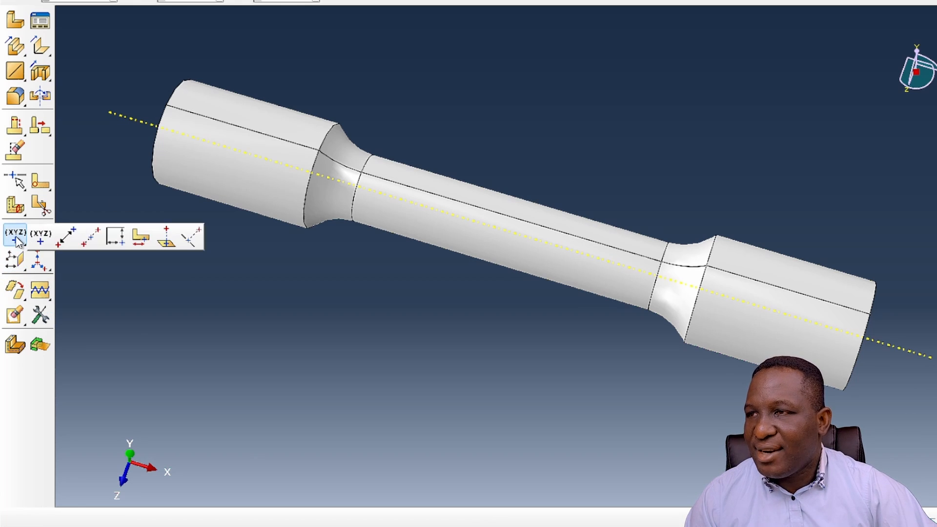
{"action": "mouse_move", "coordinate": [62, 239]}
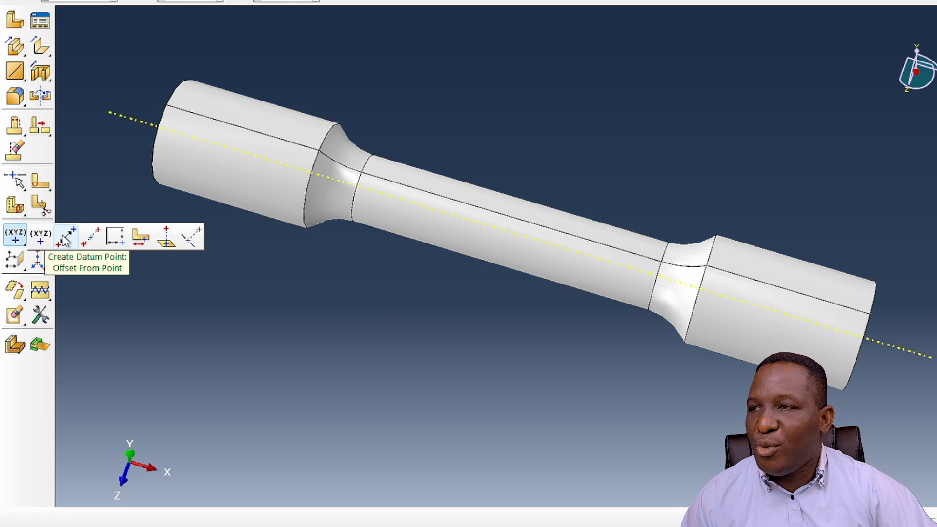
{"action": "left_click", "coordinate": [66, 237]}
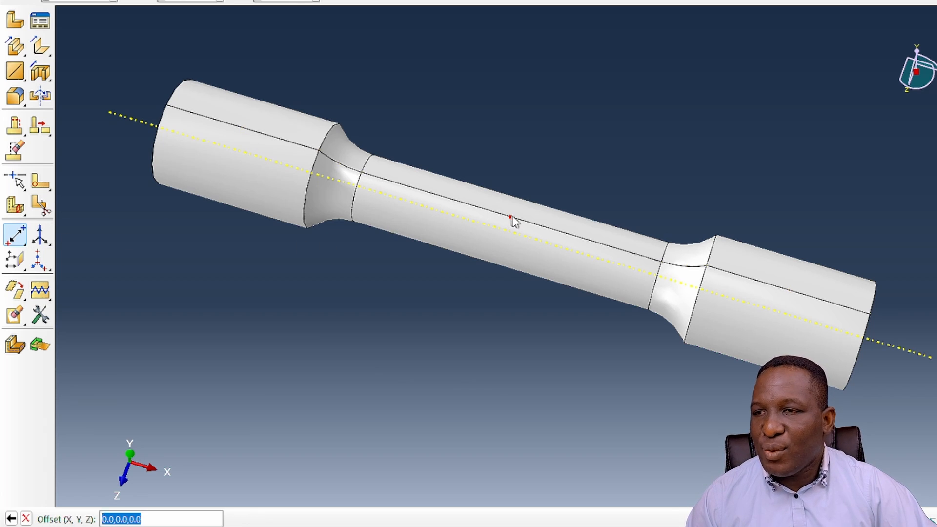
{"action": "mouse_move", "coordinate": [444, 222]}
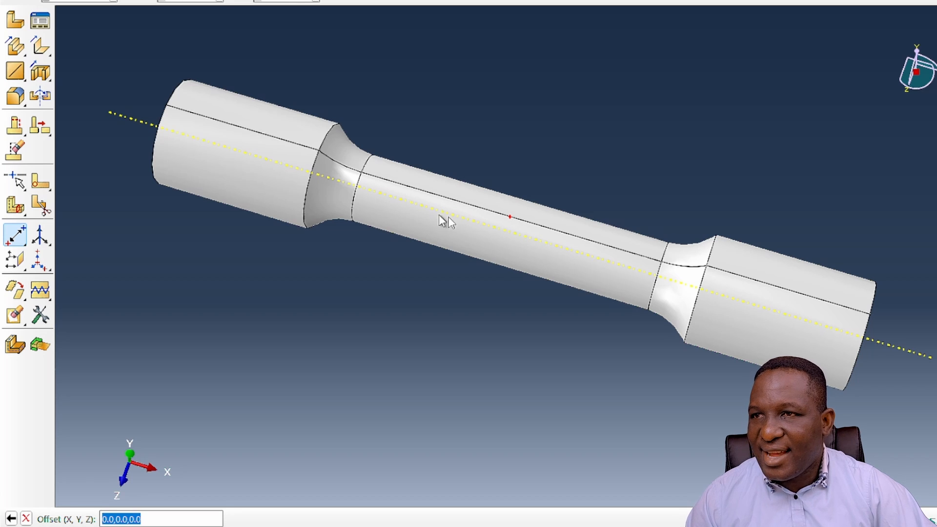
{"action": "mouse_move", "coordinate": [659, 259]}
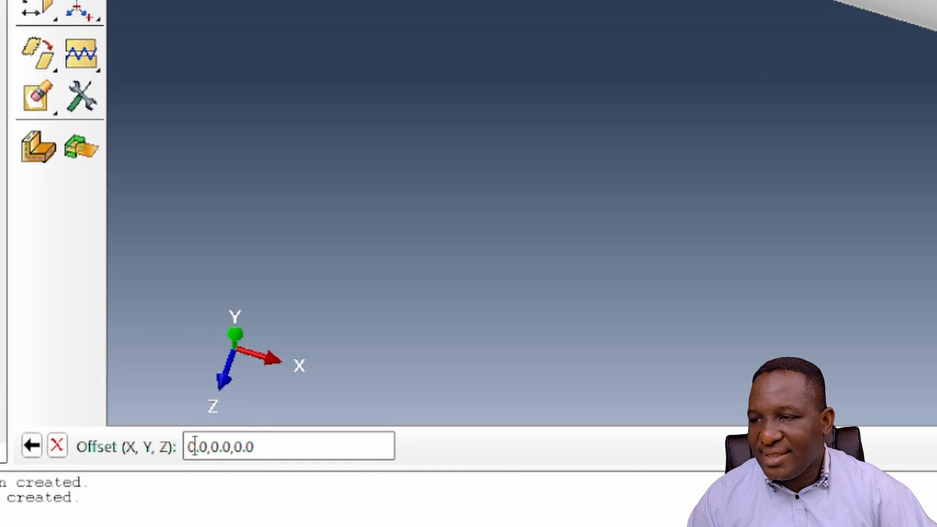
{"action": "double_click", "coordinate": [197, 447]}
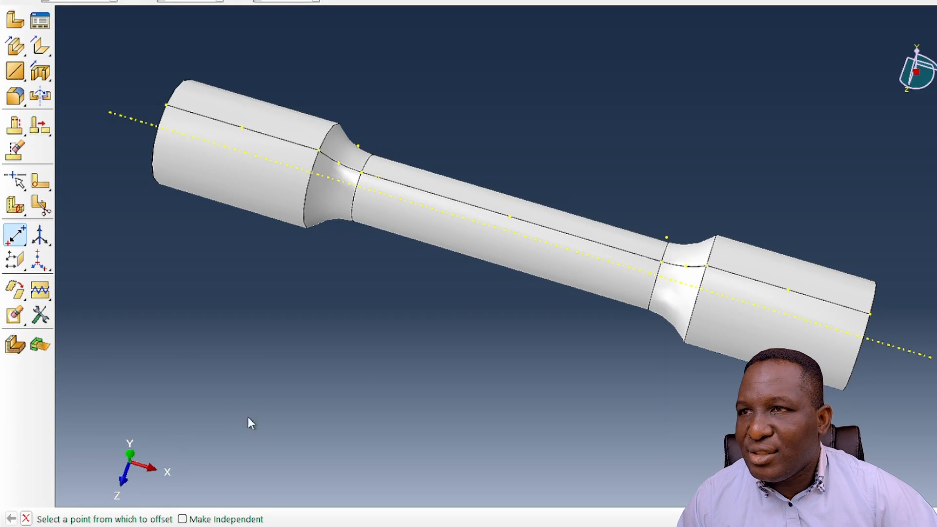
{"action": "mouse_move", "coordinate": [219, 493]}
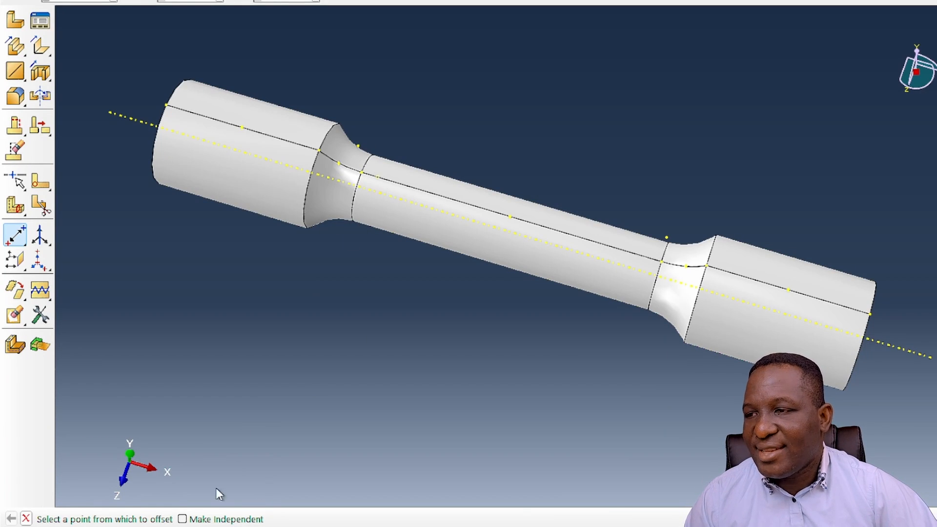
{"action": "mouse_move", "coordinate": [509, 222]}
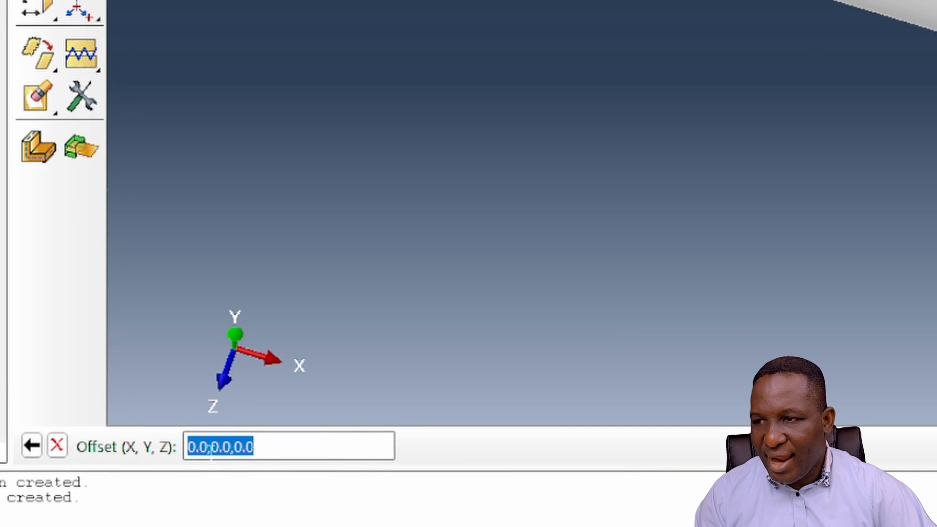
{"action": "type", "text": "25,0.0,0.0"}
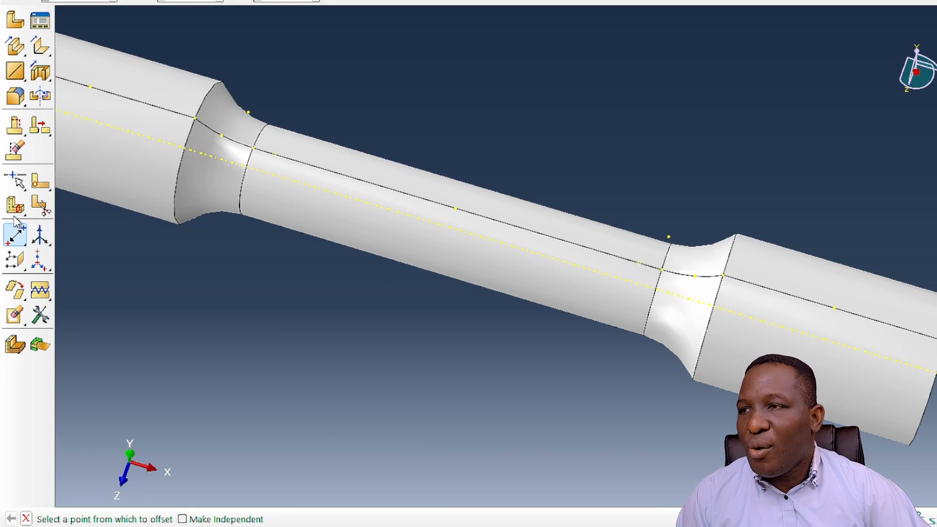
{"action": "mouse_move", "coordinate": [13, 260]}
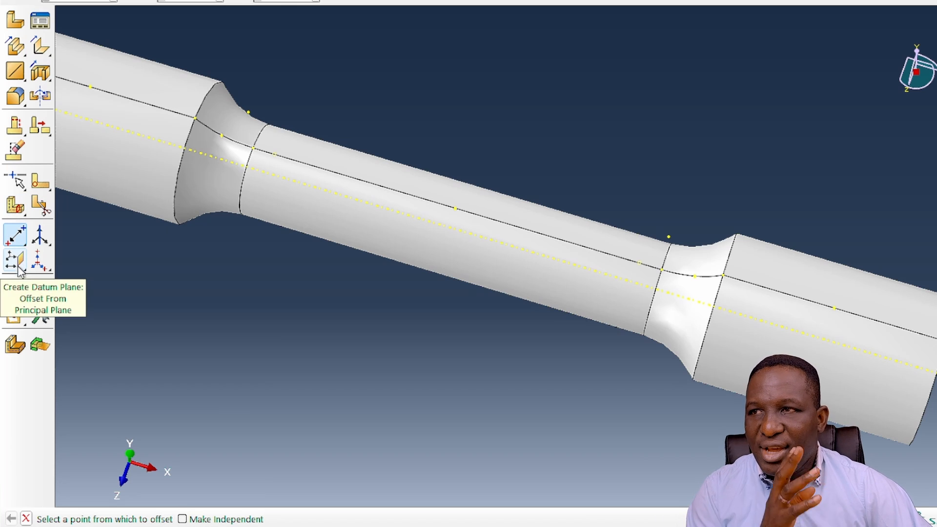
Step: Create point-and-normal datum planes at both gauge ends, normal to the gauge edge
{"action": "left_click", "coordinate": [14, 259]}
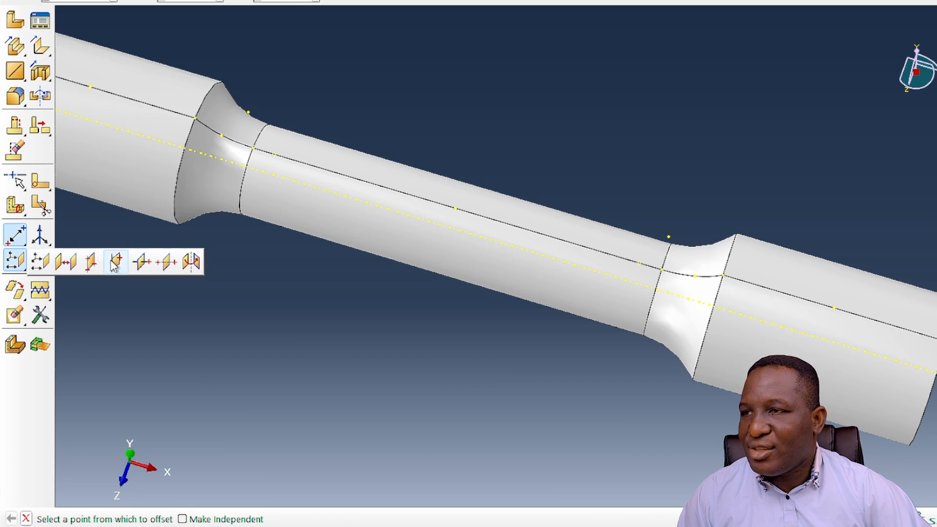
{"action": "mouse_move", "coordinate": [140, 263]}
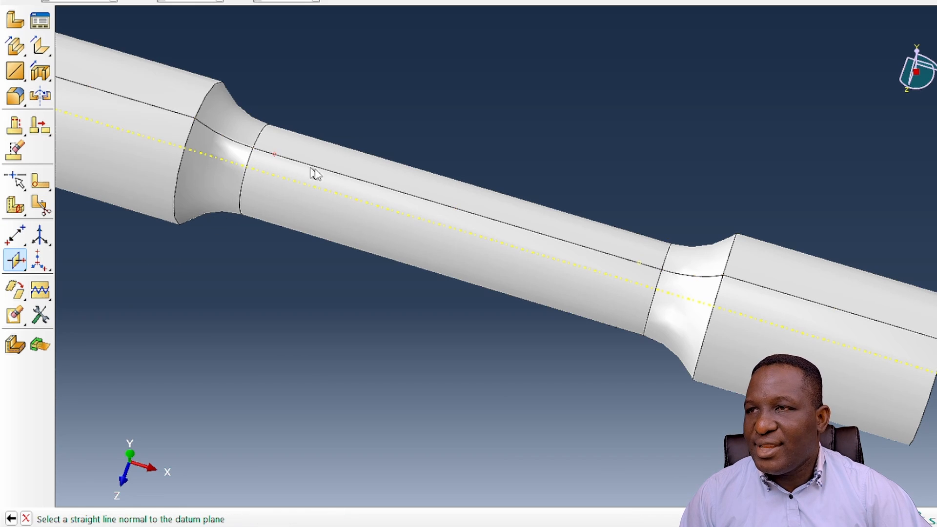
{"action": "left_click", "coordinate": [255, 143]}
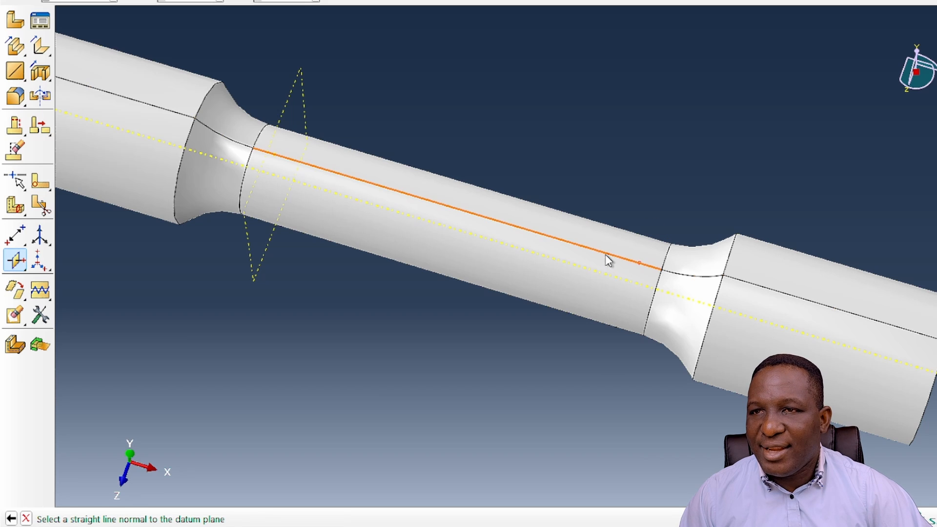
{"action": "right_click", "coordinate": [605, 264]}
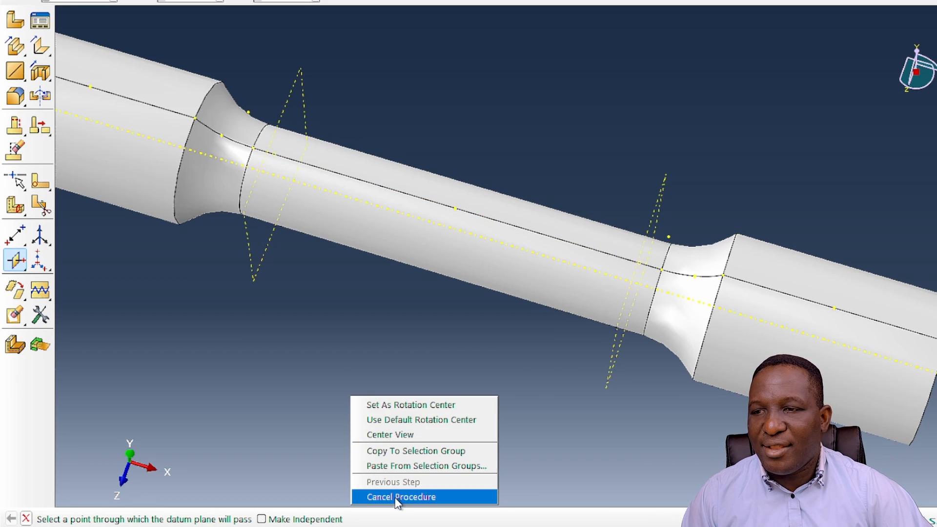
{"action": "left_click", "coordinate": [401, 497]}
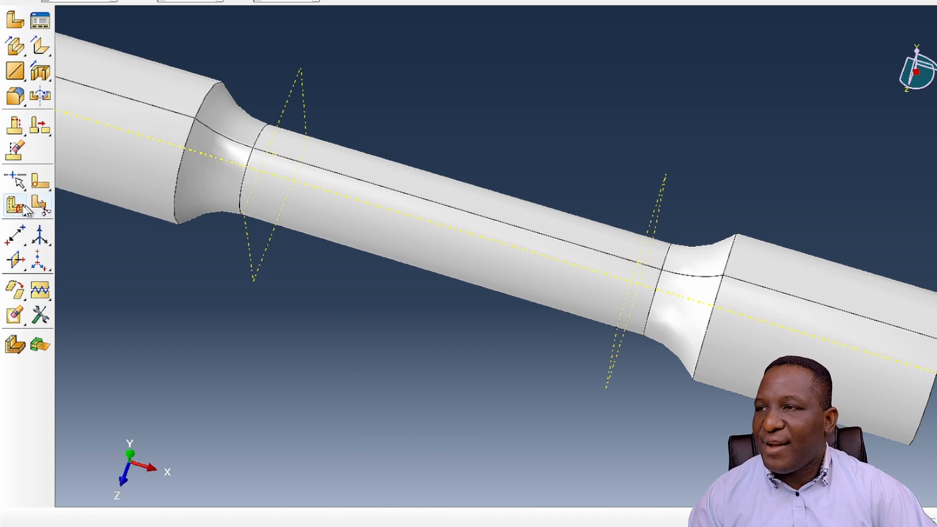
{"action": "left_click", "coordinate": [14, 203]}
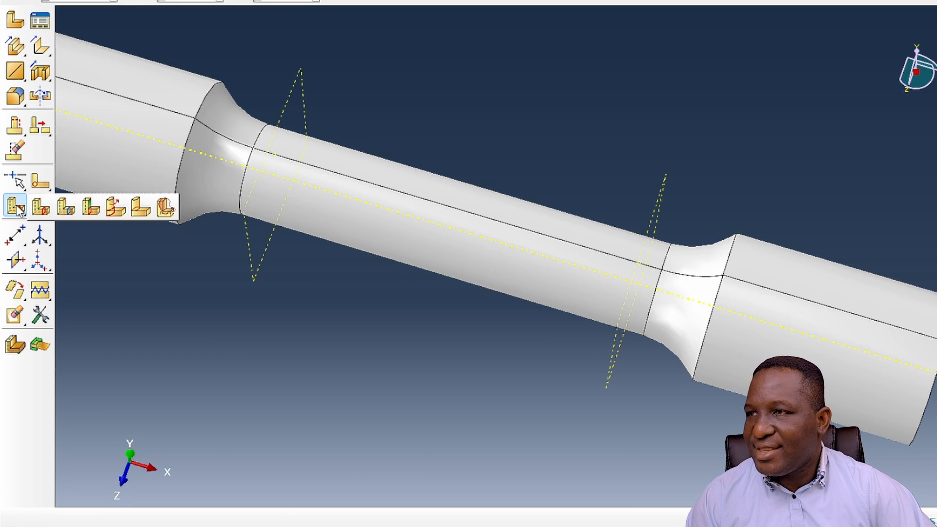
{"action": "mouse_move", "coordinate": [63, 207]}
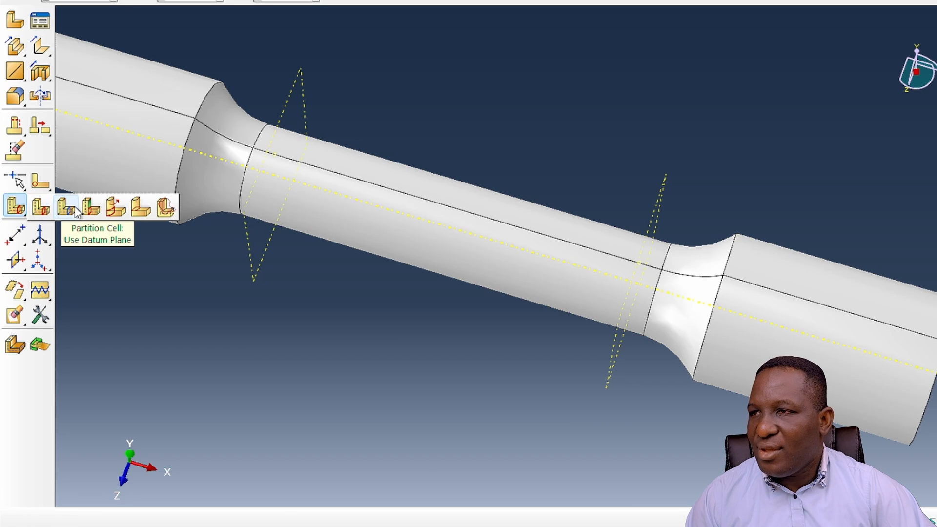
Step: Partition the specimen cells at the left and right datum planes, then orbit to check
{"action": "left_click", "coordinate": [59, 204]}
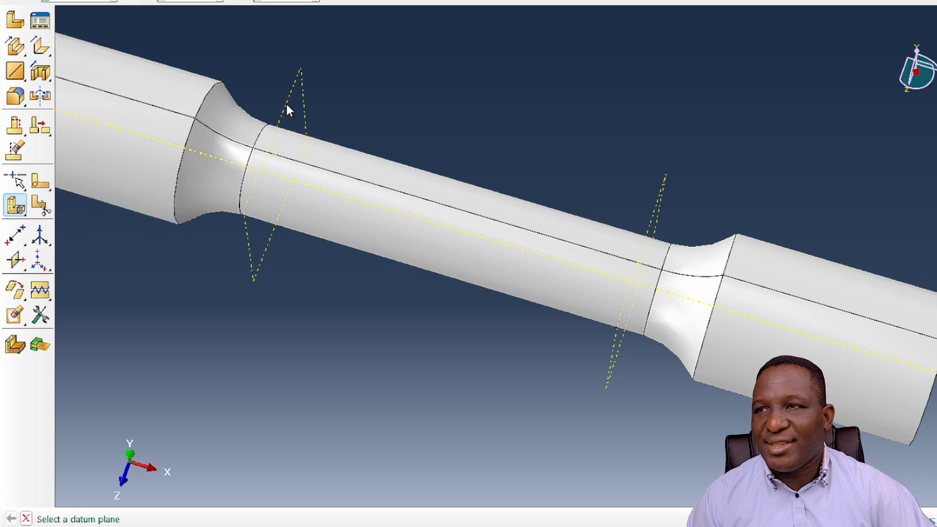
{"action": "left_click", "coordinate": [286, 112]}
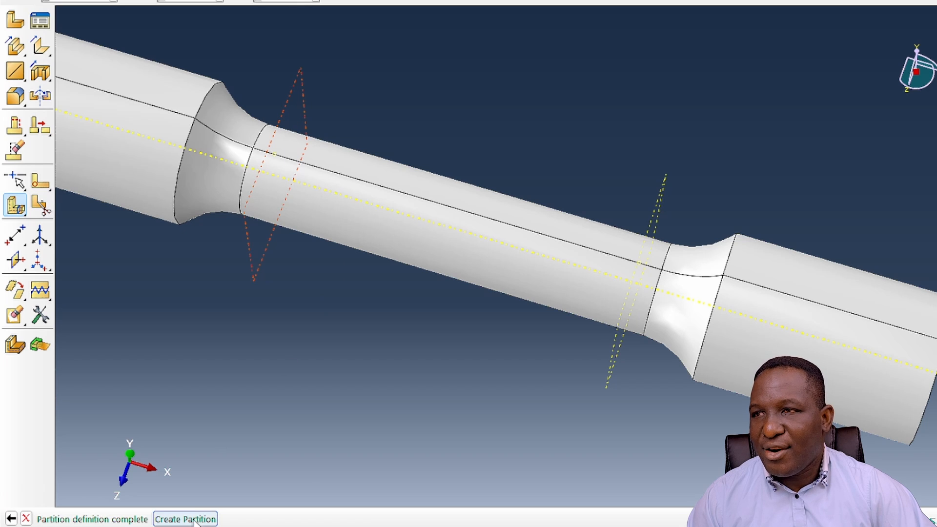
{"action": "left_click", "coordinate": [185, 518]}
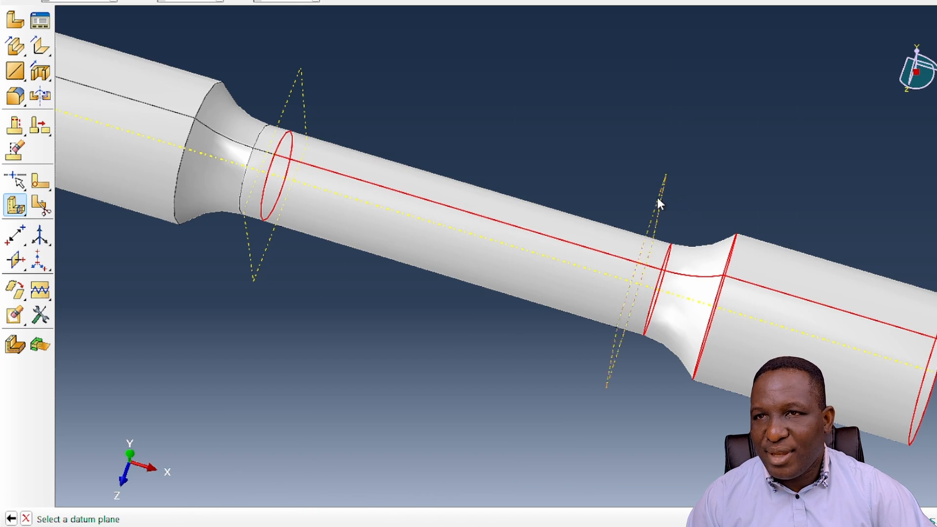
{"action": "left_click", "coordinate": [659, 202]}
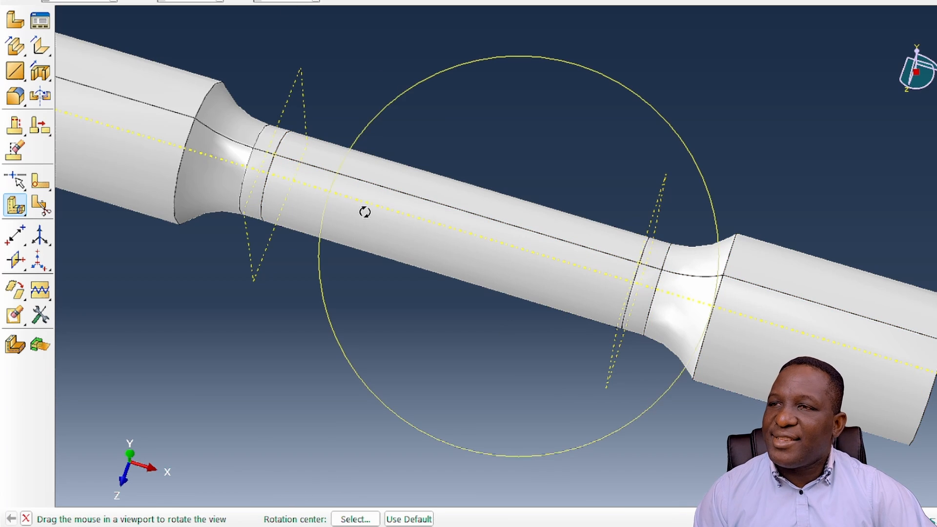
{"action": "left_click_drag", "start_coordinate": [364, 212], "coordinate": [484, 250]}
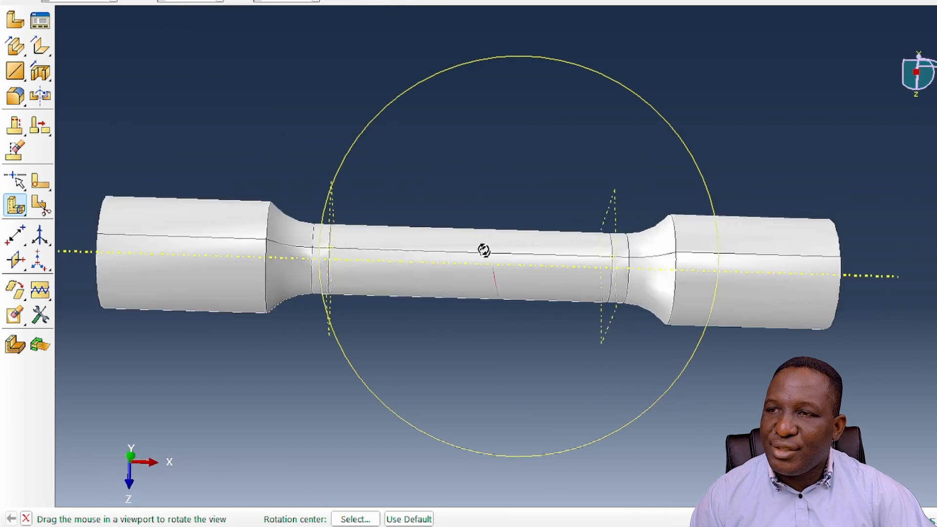
{"action": "left_click_drag", "start_coordinate": [484, 251], "coordinate": [502, 272]}
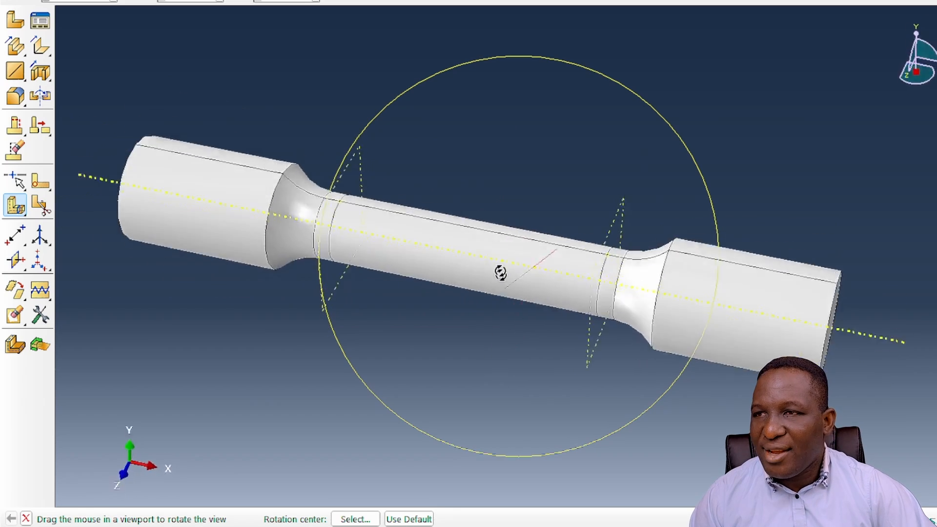
{"action": "left_click_drag", "start_coordinate": [499, 272], "coordinate": [471, 354]}
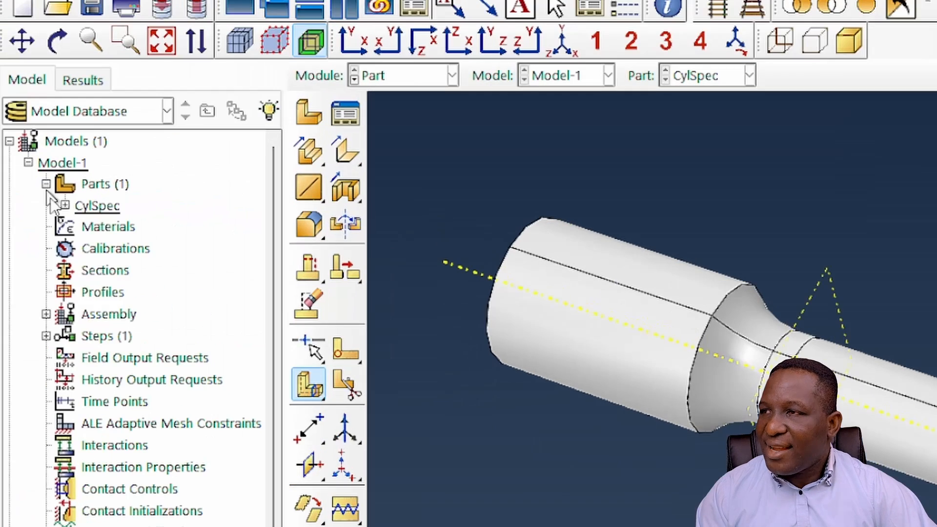
Step: Seed the CylSpec part with an approximate global size of 3
{"action": "left_click", "coordinate": [55, 205]}
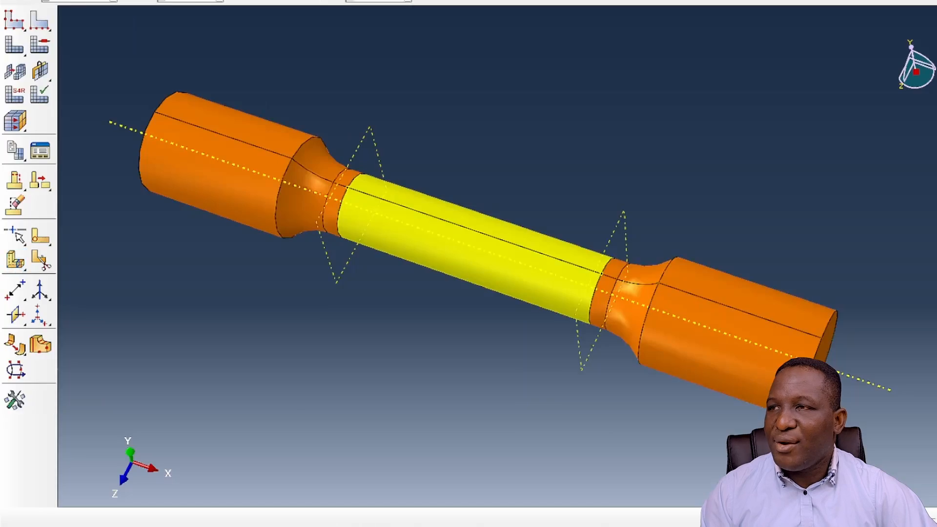
{"action": "left_click", "coordinate": [15, 19]}
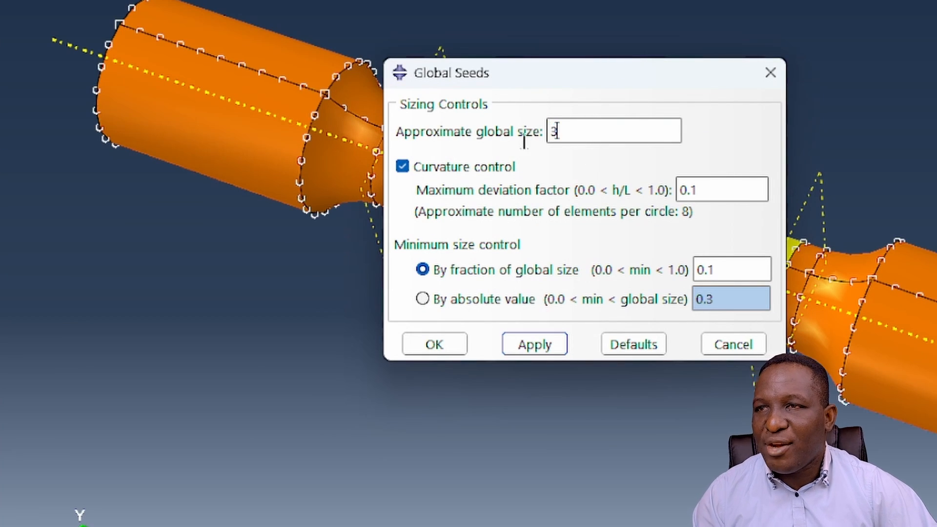
{"action": "left_click", "coordinate": [435, 344]}
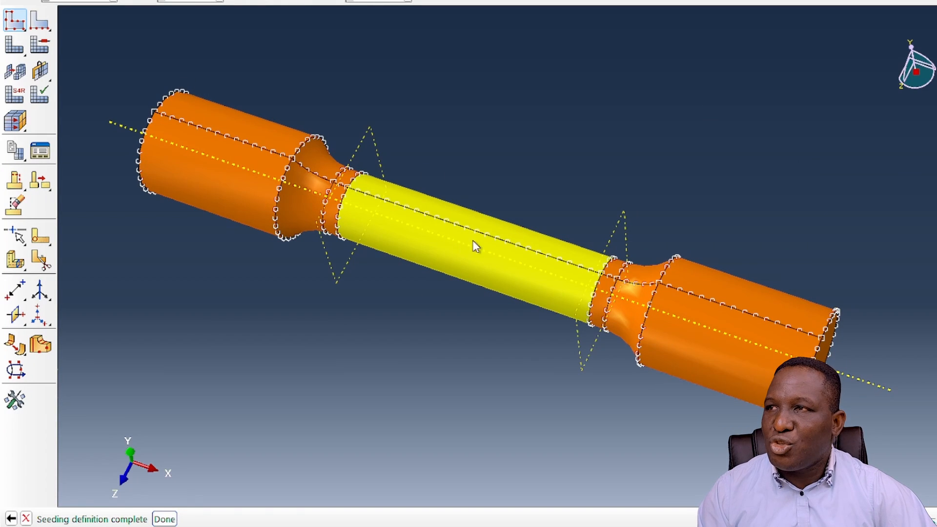
Step: Seed the gauge-section edge with 40 elements by number
{"action": "left_click", "coordinate": [37, 16]}
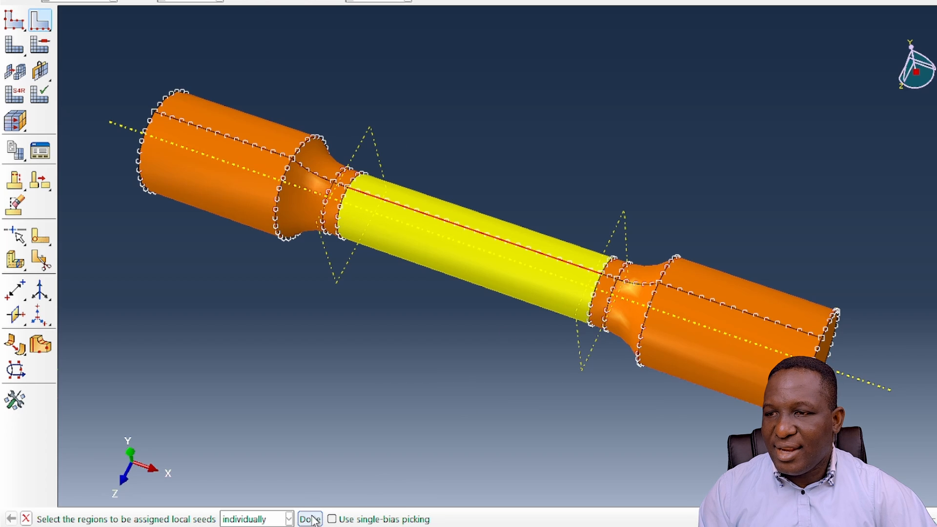
{"action": "left_click", "coordinate": [309, 519]}
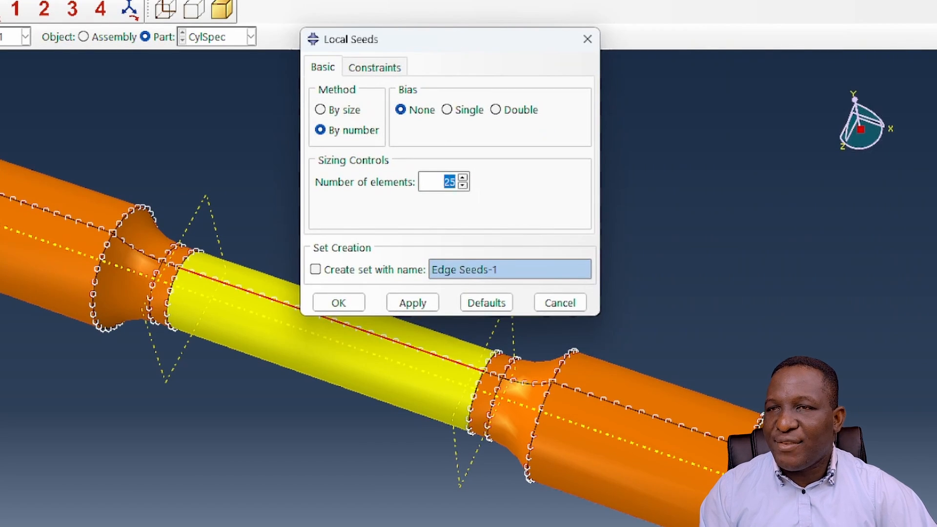
{"action": "type", "text": "40"}
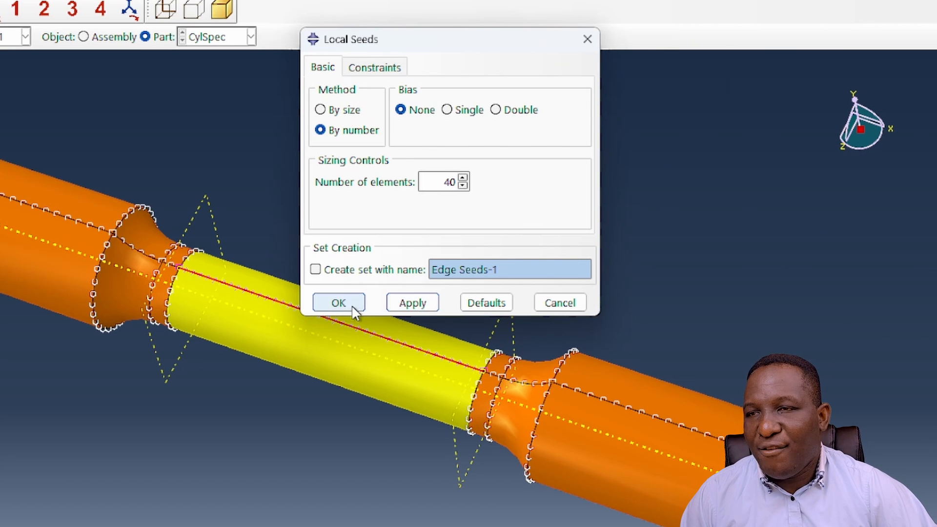
{"action": "left_click", "coordinate": [338, 302]}
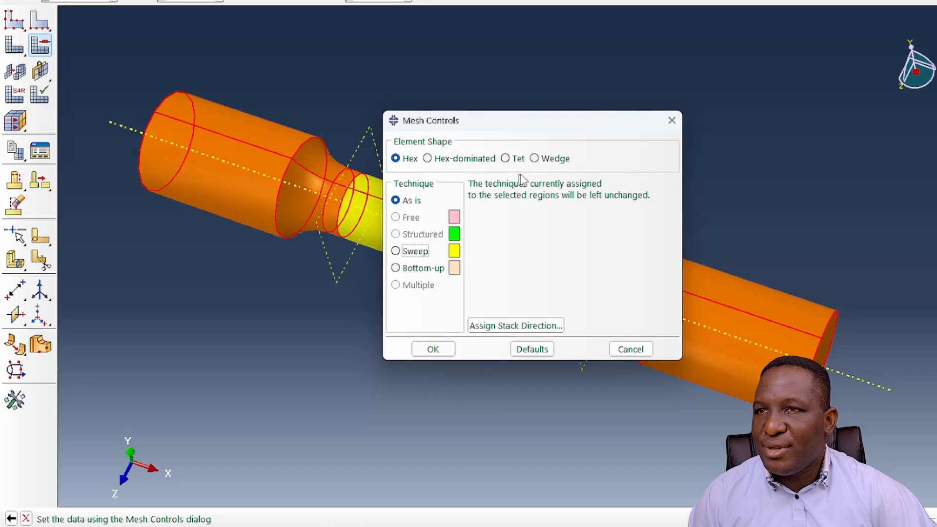
Step: Switch elements to tetrahedral, mesh the CylSpec part, and orbit to inspect the mesh
{"action": "left_click", "coordinate": [505, 158]}
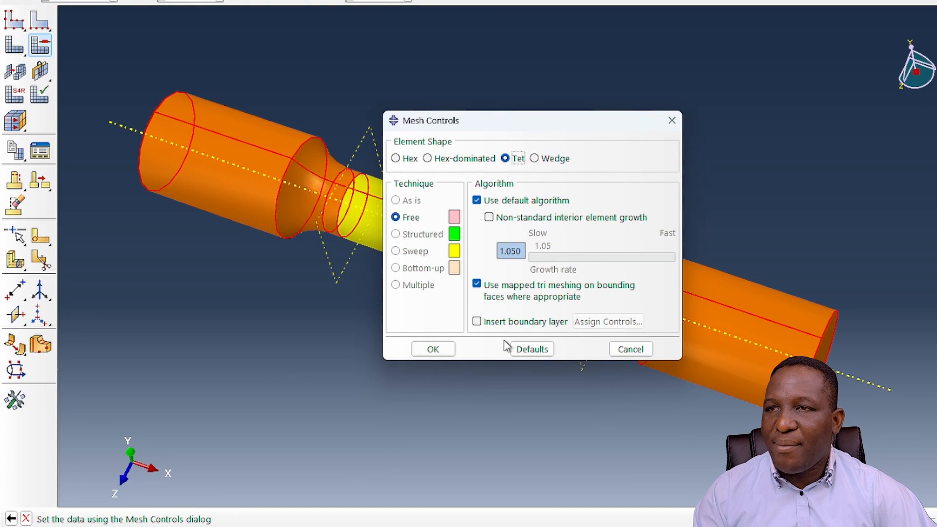
{"action": "left_click", "coordinate": [433, 349]}
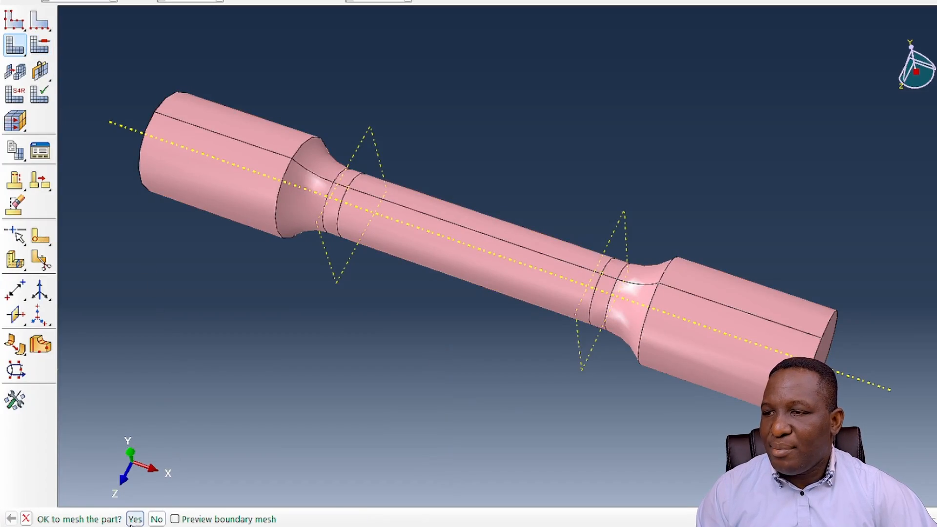
{"action": "left_click", "coordinate": [135, 519]}
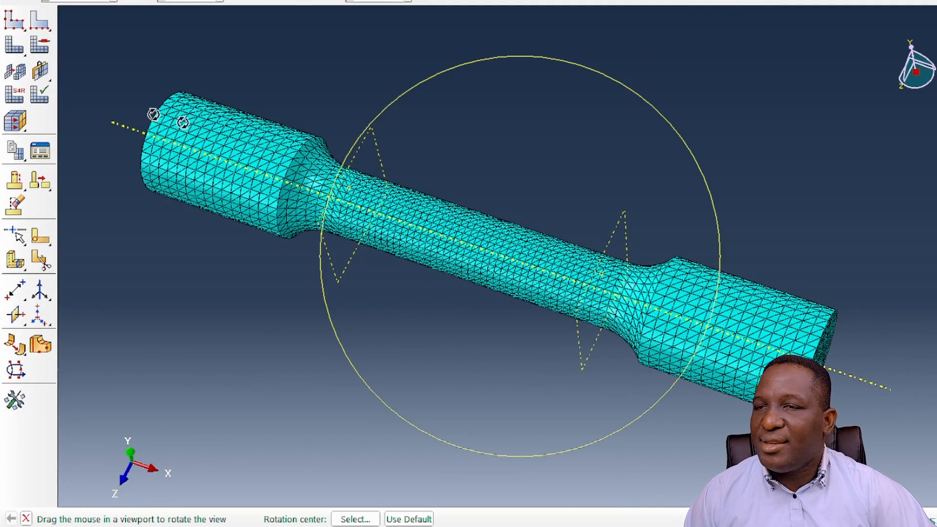
{"action": "left_click_drag", "start_coordinate": [152, 120], "coordinate": [469, 287]}
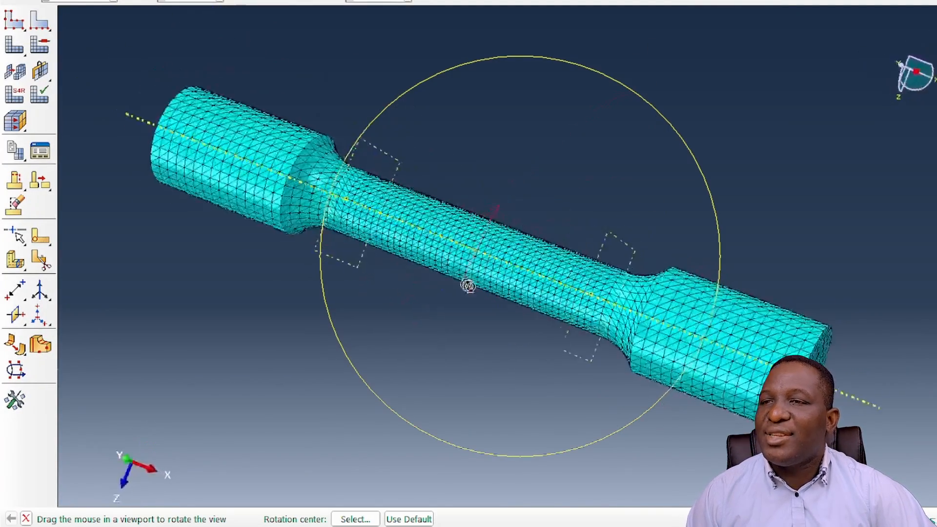
{"action": "left_click_drag", "start_coordinate": [469, 287], "coordinate": [494, 299]}
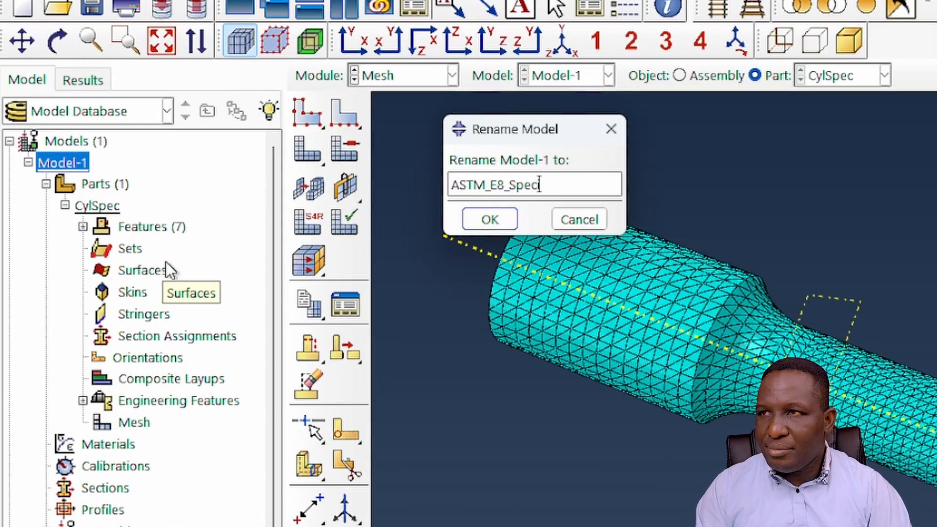
Step: Confirm the ASTM_E8_Specimen name and copy the model as ASTM_E8_Specimen-Notched
{"action": "left_click", "coordinate": [489, 218]}
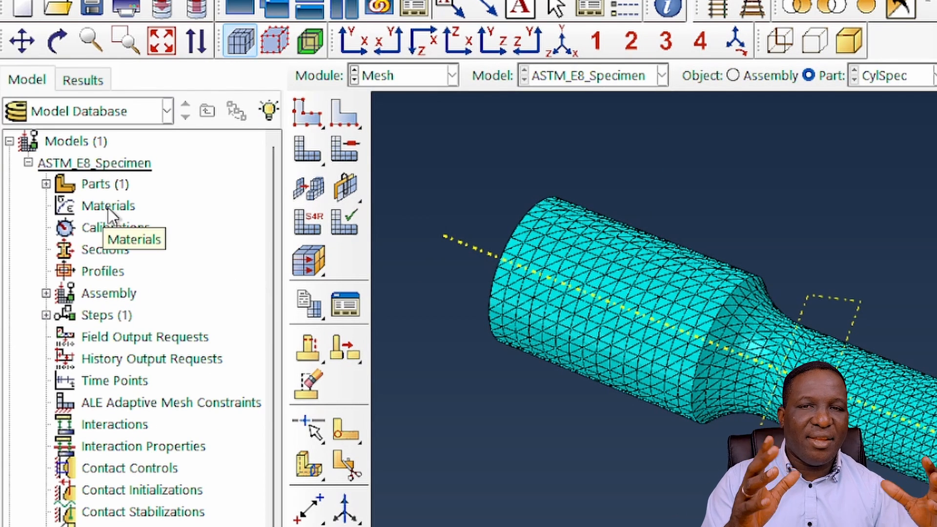
{"action": "right_click", "coordinate": [96, 162]}
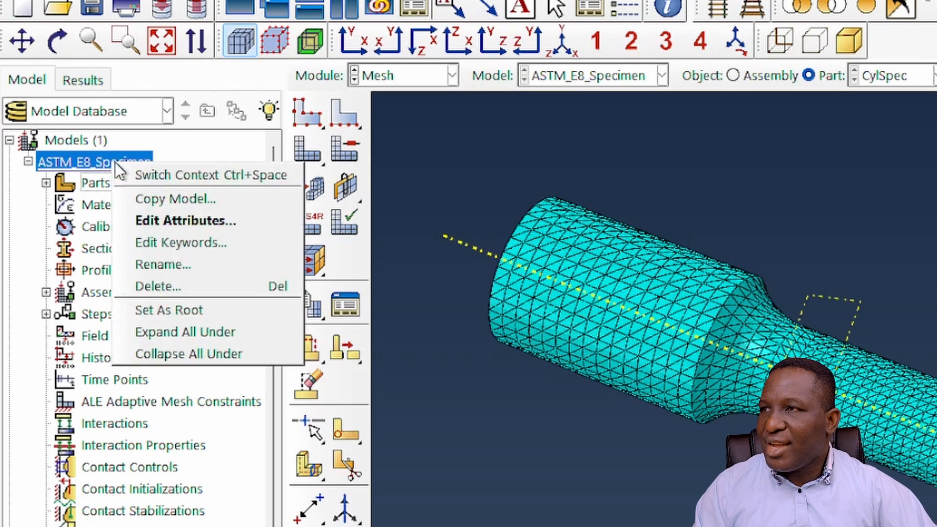
{"action": "left_click", "coordinate": [175, 199]}
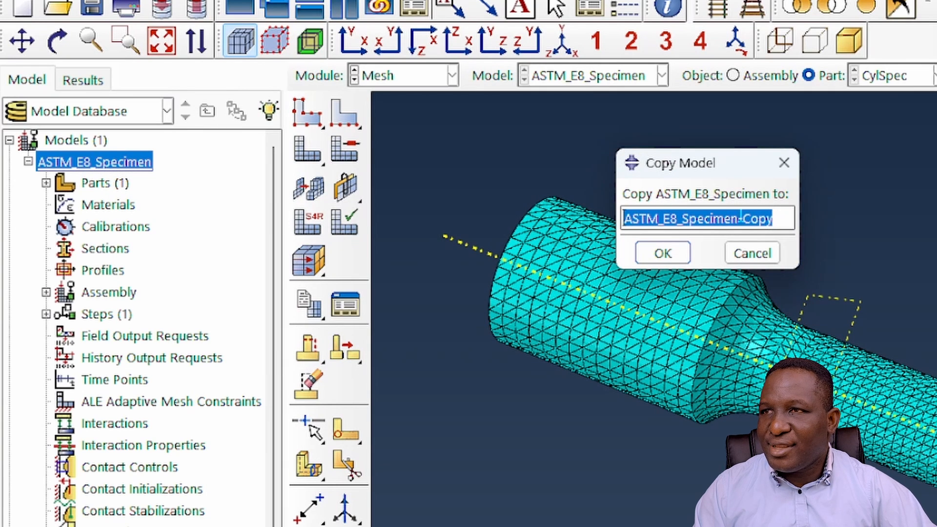
{"action": "type", "text": "ASTM_E8_Specimen-Notche"}
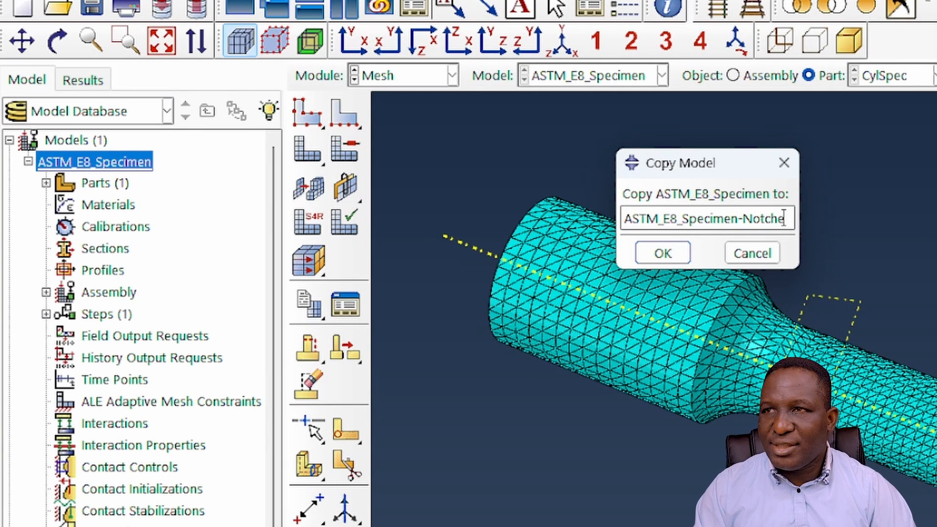
{"action": "left_click", "coordinate": [663, 252]}
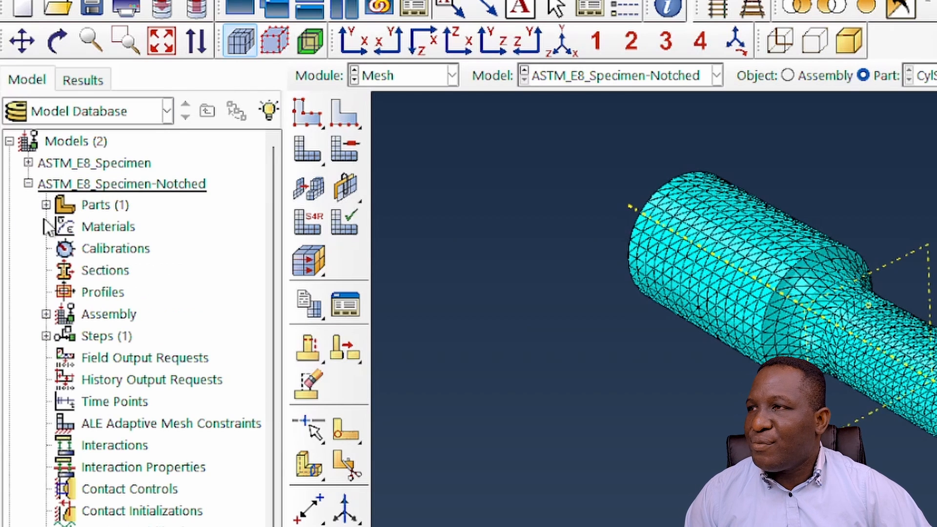
{"action": "left_click", "coordinate": [45, 205]}
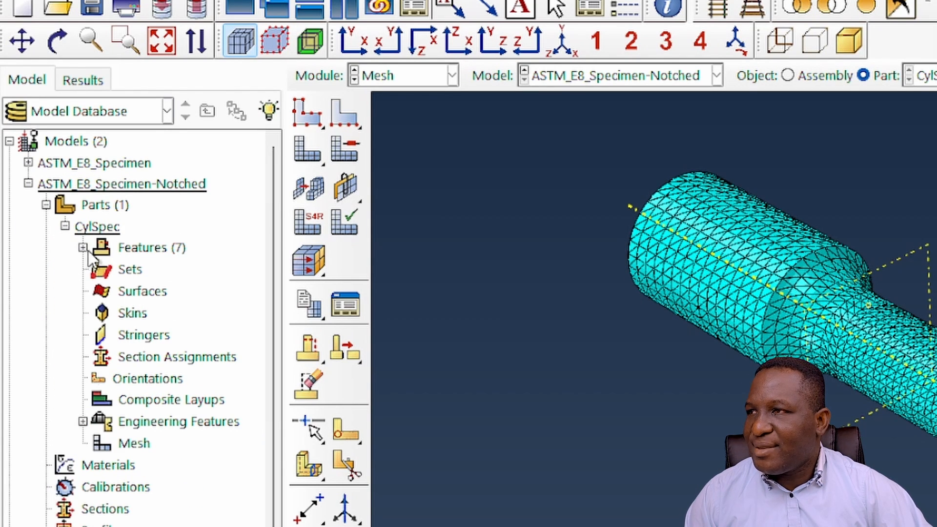
Step: Delete the CylSpec datum and partition features and open the revolve's section sketch
{"action": "left_click", "coordinate": [82, 248]}
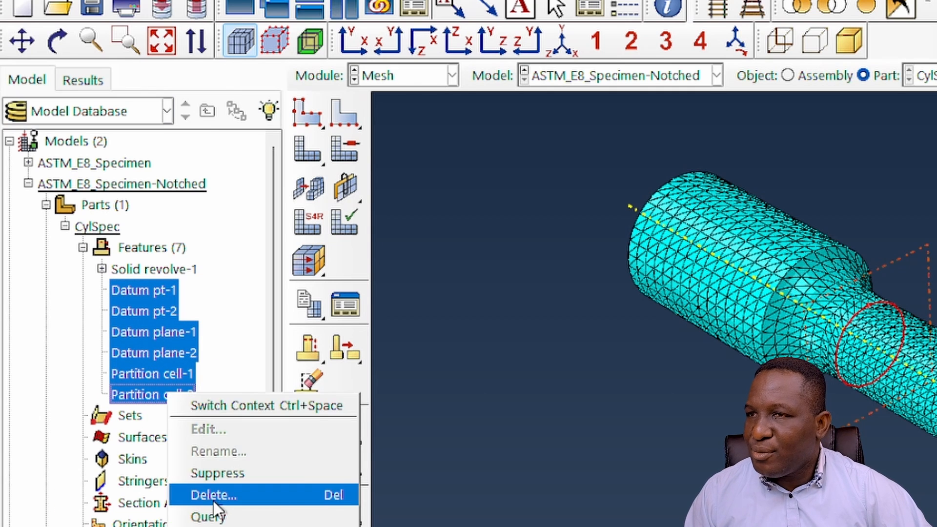
{"action": "left_click", "coordinate": [215, 495]}
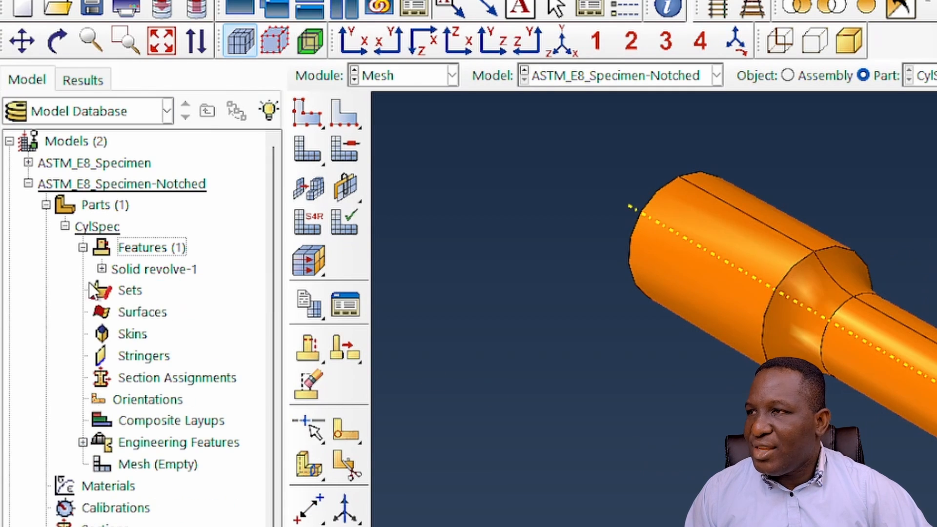
{"action": "left_click", "coordinate": [103, 268]}
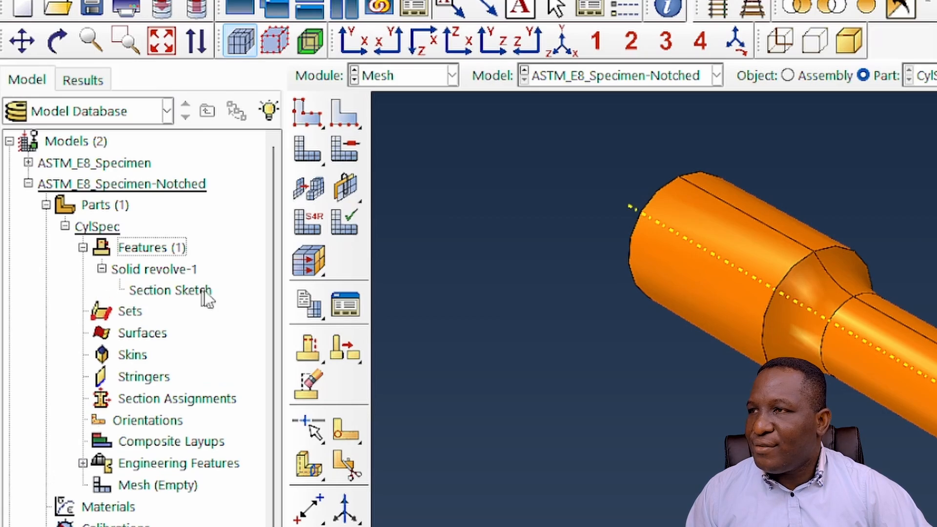
{"action": "double_click", "coordinate": [173, 290]}
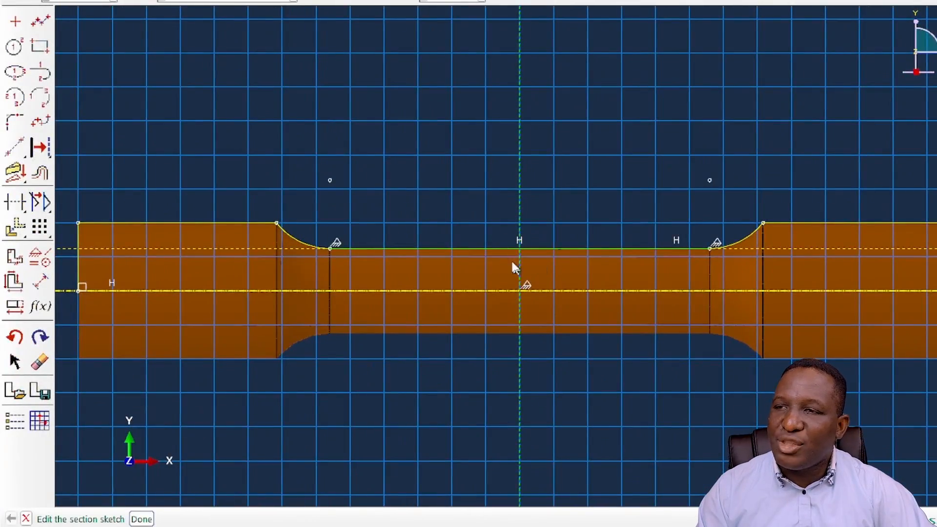
{"action": "mouse_move", "coordinate": [539, 257]}
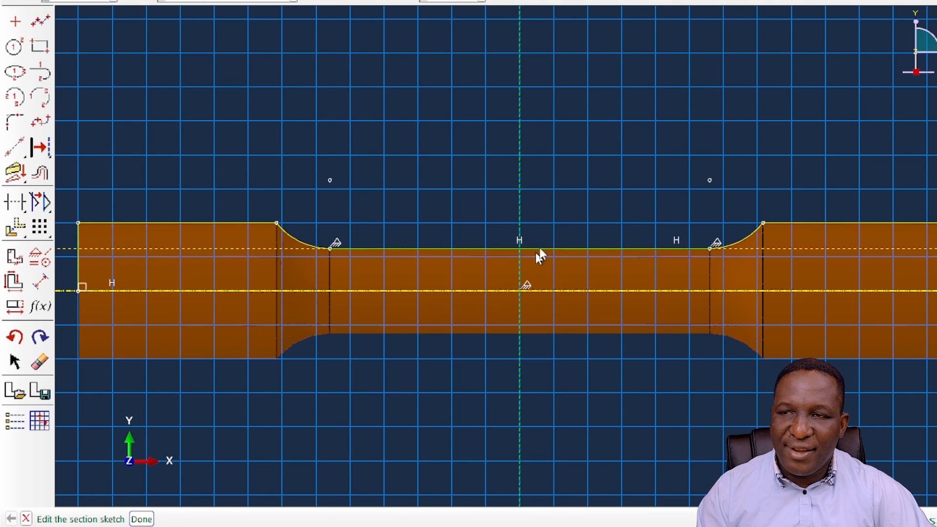
{"action": "mouse_move", "coordinate": [548, 272]}
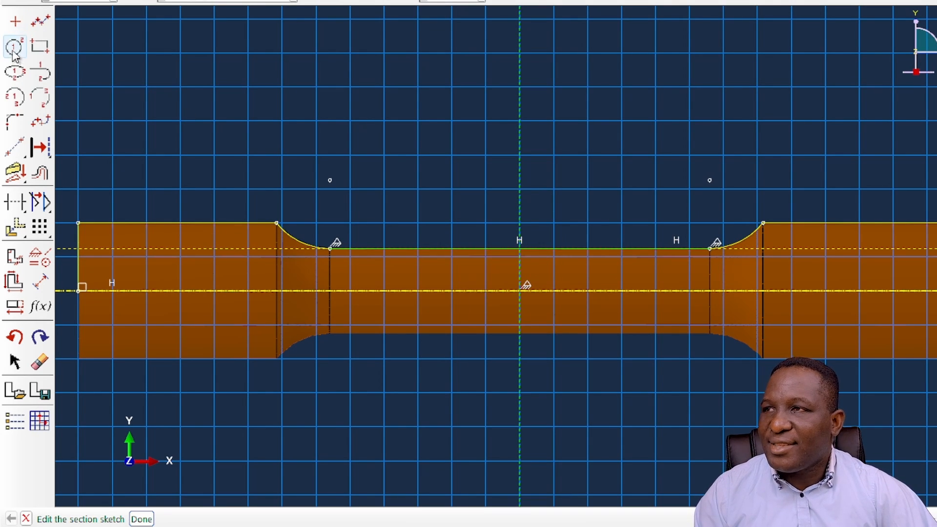
Step: Sketch a dimensioned circle at mid-gauge, trim its outer arc, and regenerate the revolve
{"action": "left_click", "coordinate": [14, 44]}
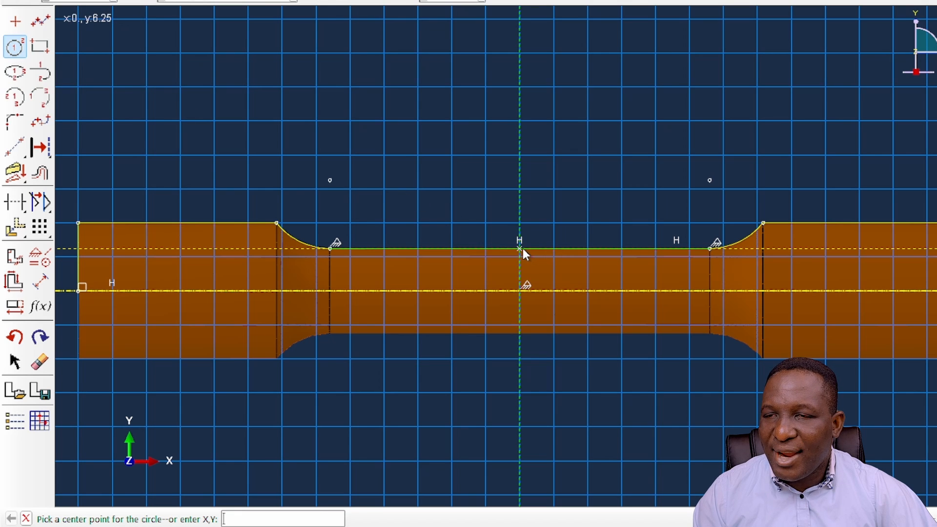
{"action": "left_click", "coordinate": [519, 248]}
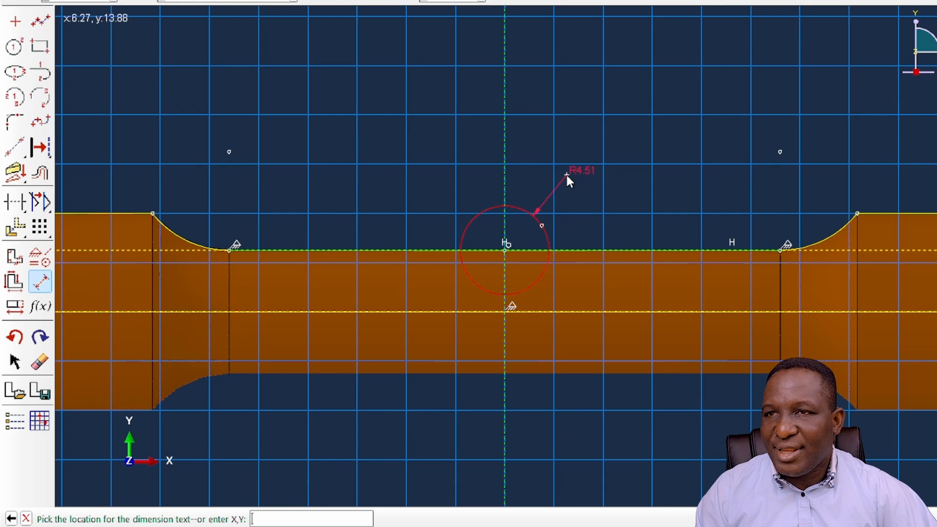
{"action": "left_click", "coordinate": [524, 240]}
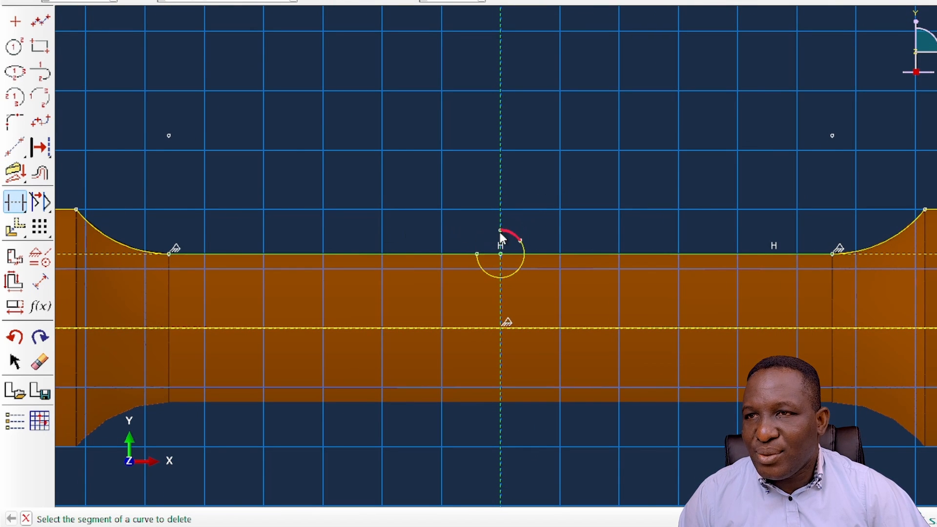
{"action": "left_click", "coordinate": [509, 236]}
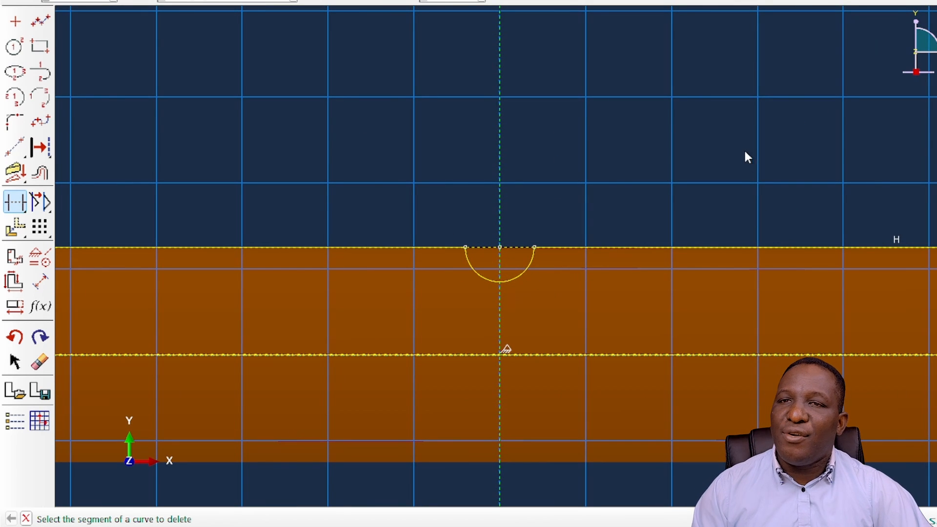
{"action": "left_click", "coordinate": [144, 519]}
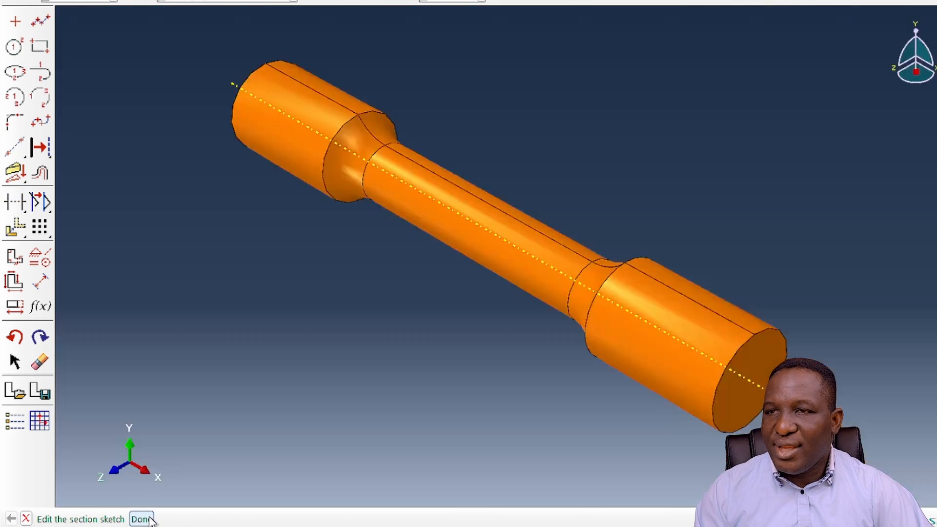
{"action": "left_click", "coordinate": [142, 519]}
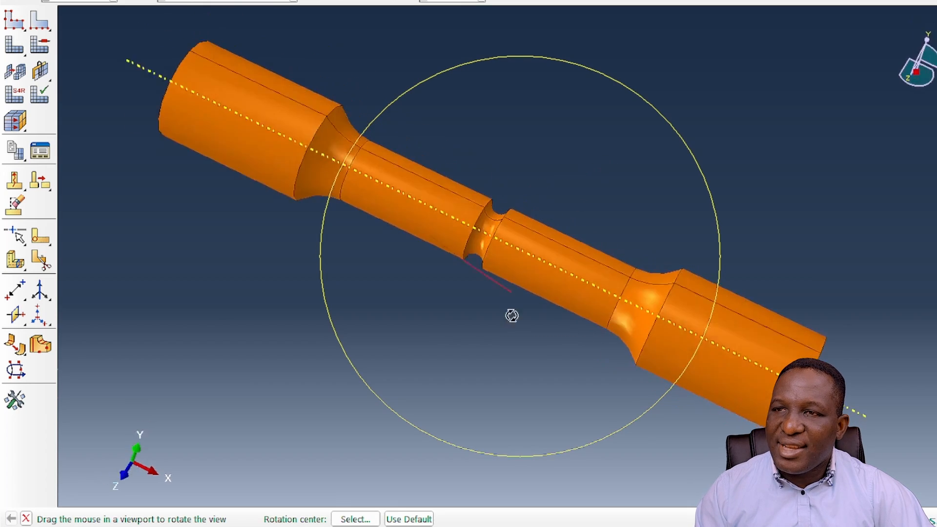
{"action": "left_click_drag", "start_coordinate": [511, 314], "coordinate": [451, 352]}
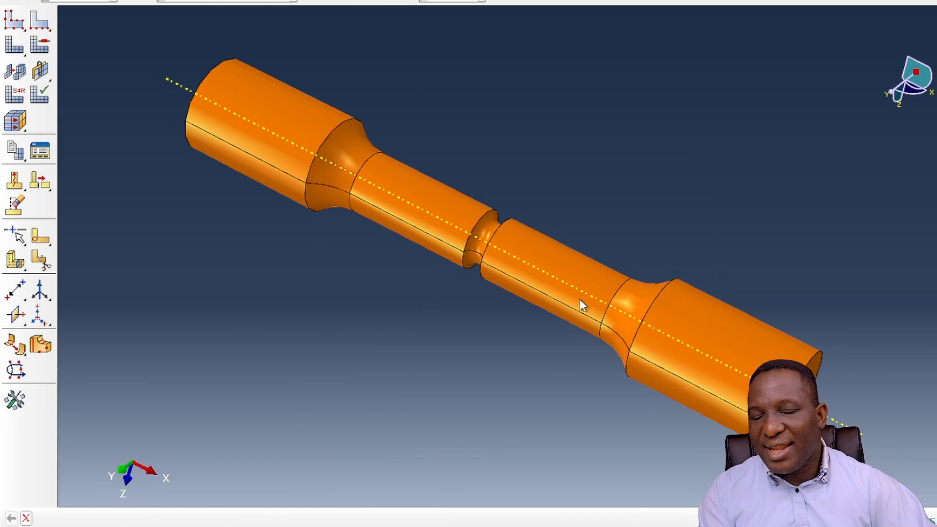
{"action": "mouse_move", "coordinate": [454, 283]}
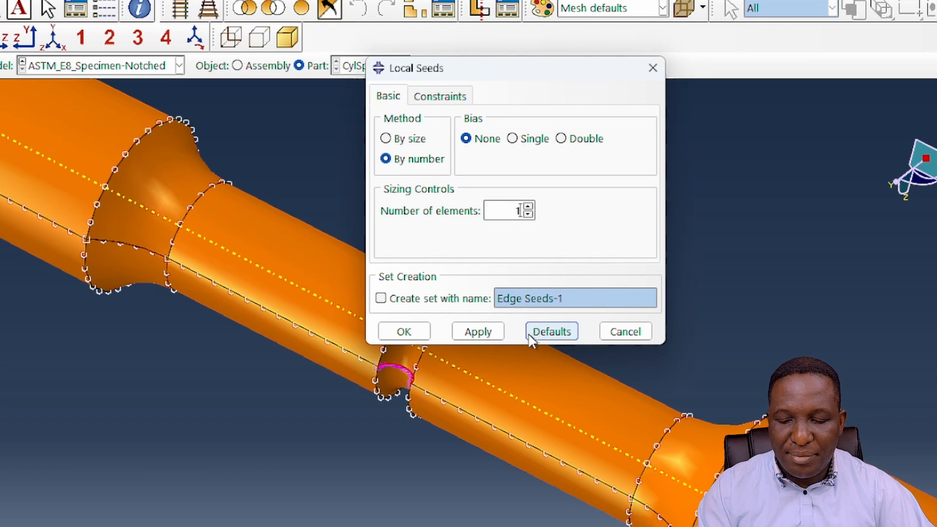
Step: Seed the two notch edges with 15 elements each
{"action": "type", "text": "15"}
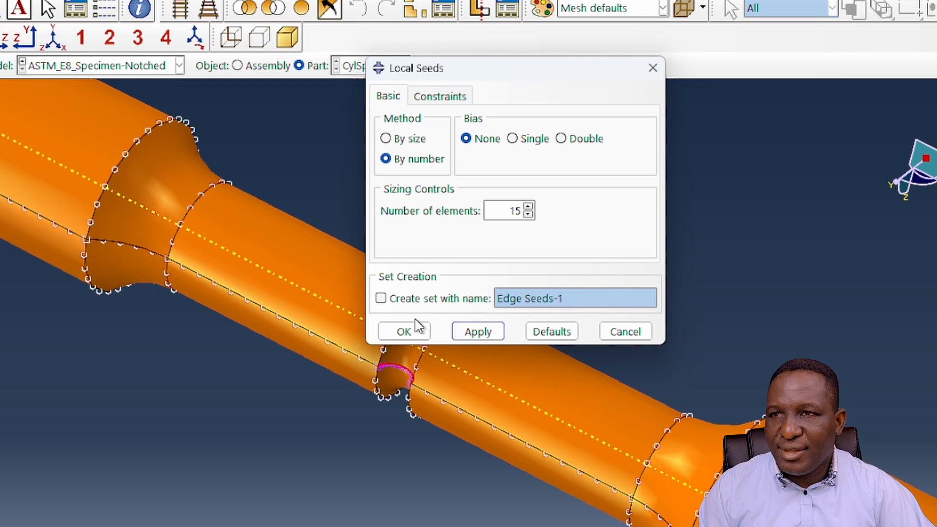
{"action": "left_click", "coordinate": [403, 331]}
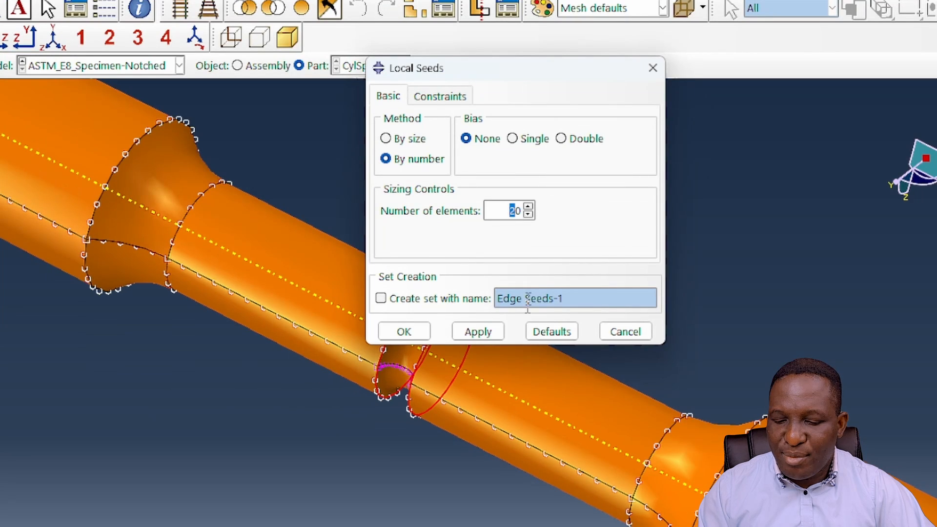
{"action": "left_click", "coordinate": [478, 331]}
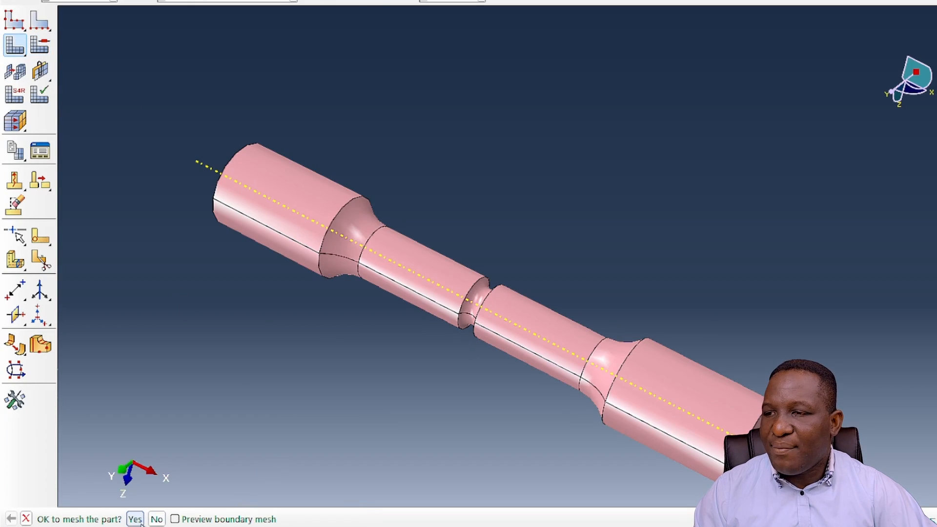
Step: Confirm meshing the notched part and orbit to inspect the groove mesh
{"action": "left_click", "coordinate": [134, 519]}
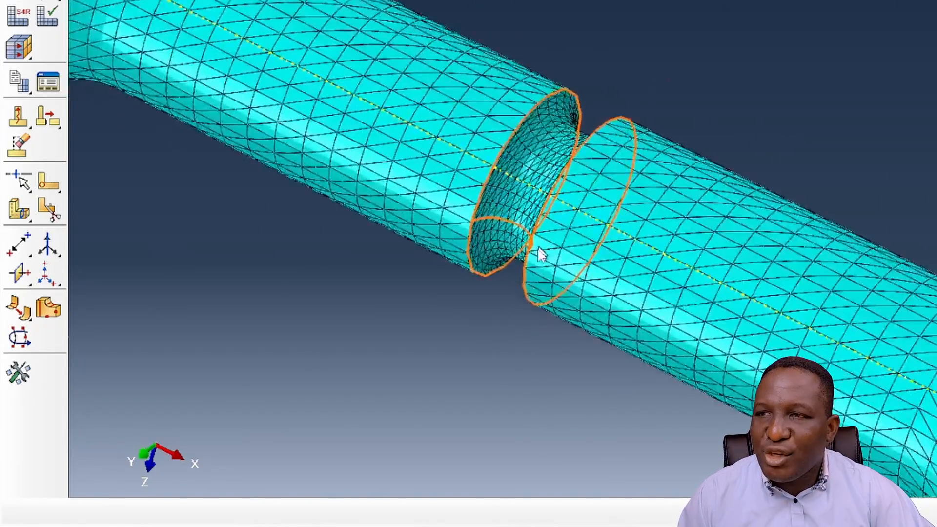
{"action": "left_click_drag", "start_coordinate": [537, 254], "coordinate": [495, 250]}
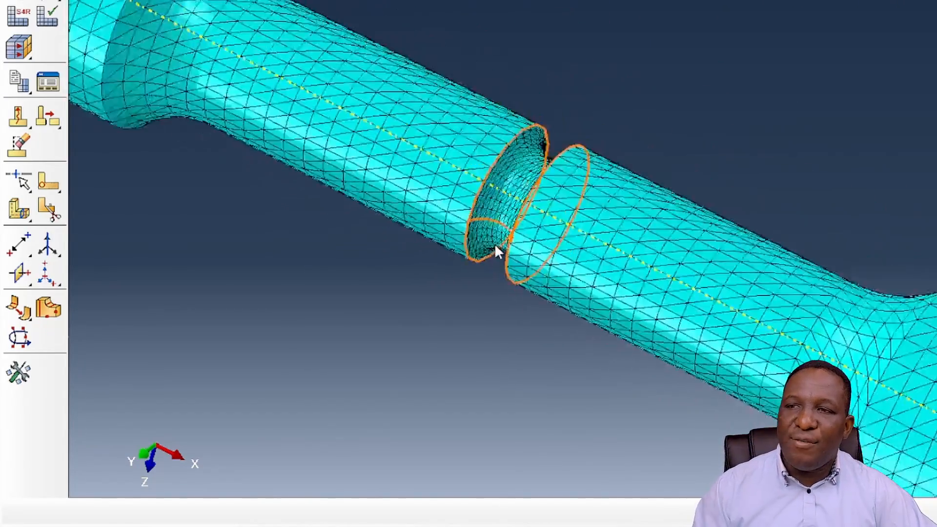